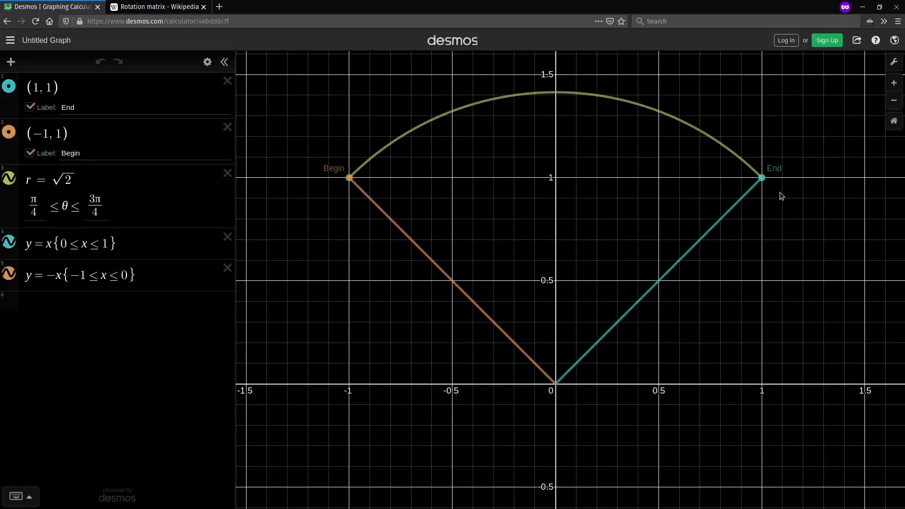
mouse_move(713, 287)
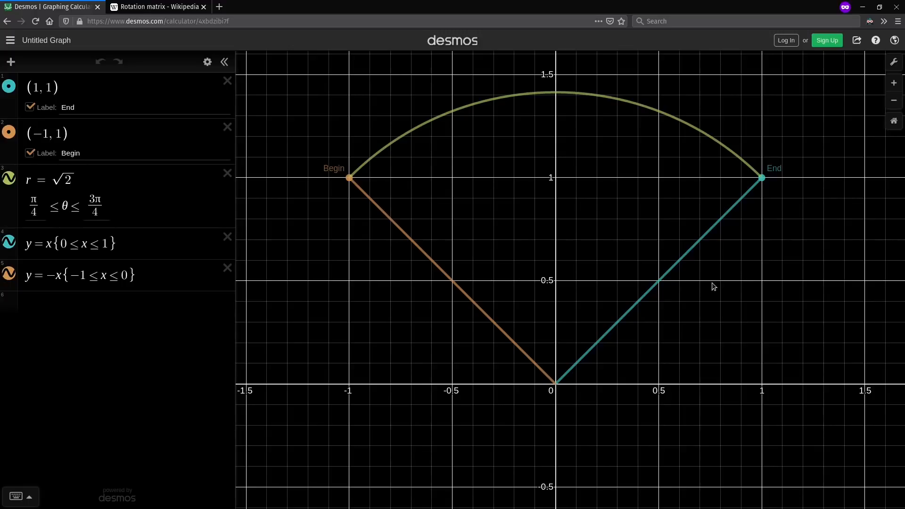
mouse_move(467, 86)
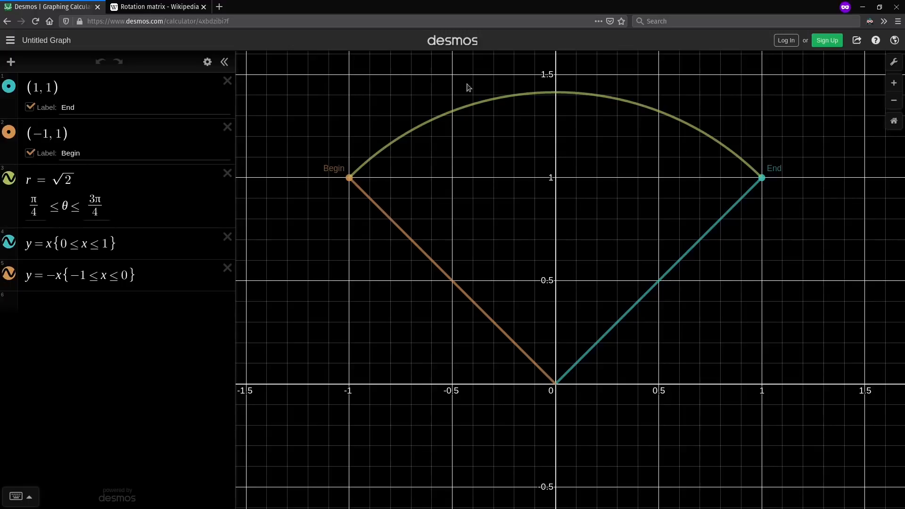
mouse_move(736, 178)
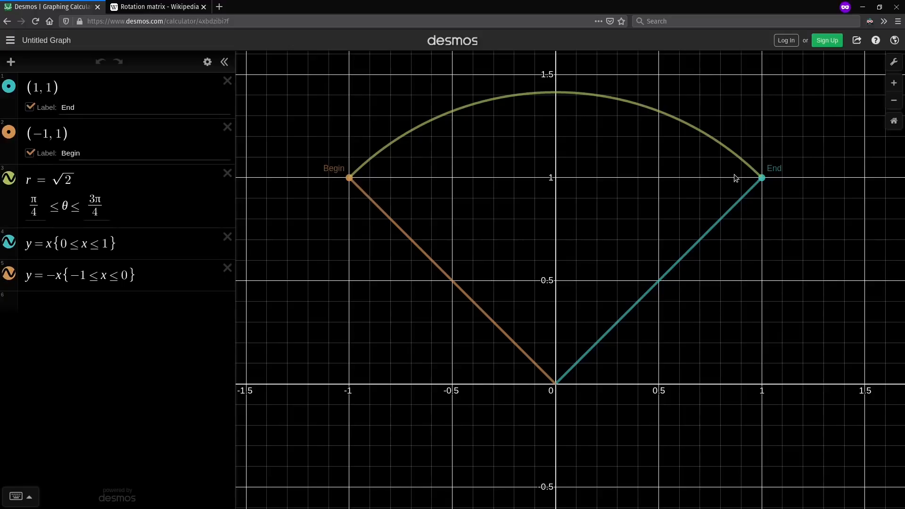
- Bring up the Wikipedia Rotation matrix article showing the 2D rotation formula
left_click(157, 7)
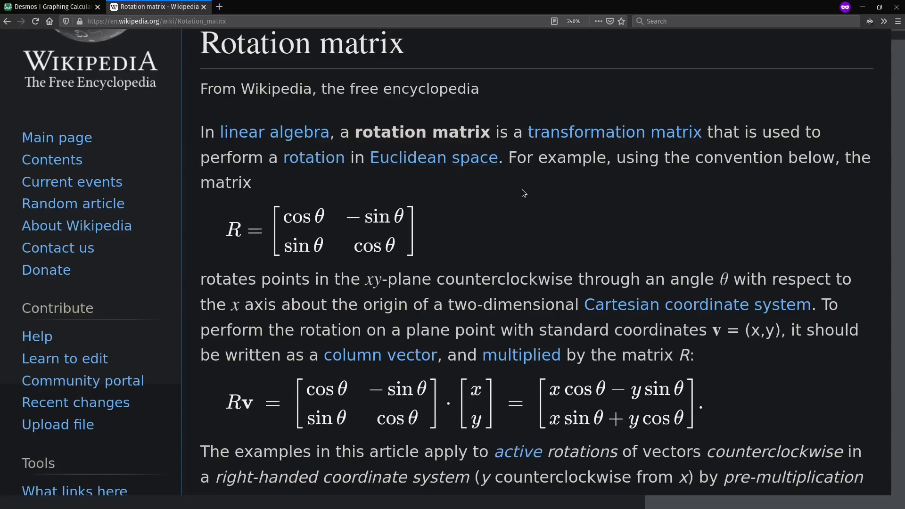
mouse_move(473, 383)
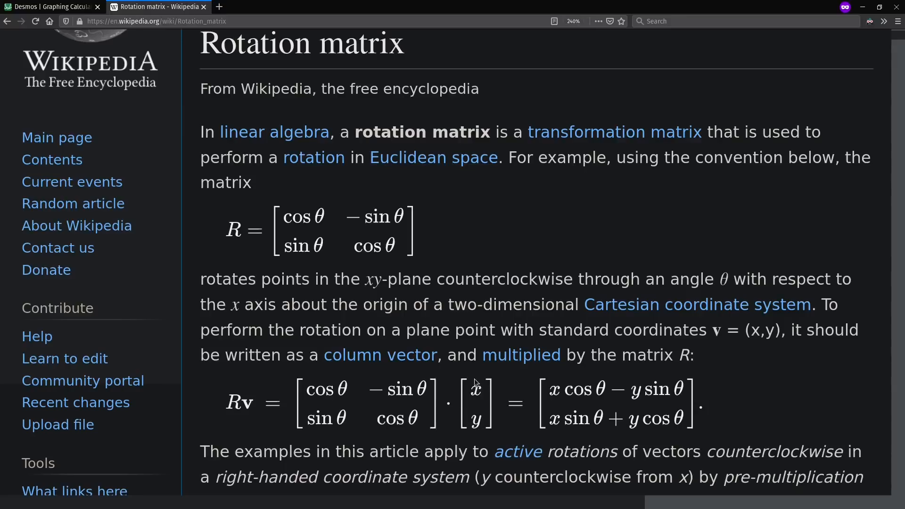
mouse_move(429, 372)
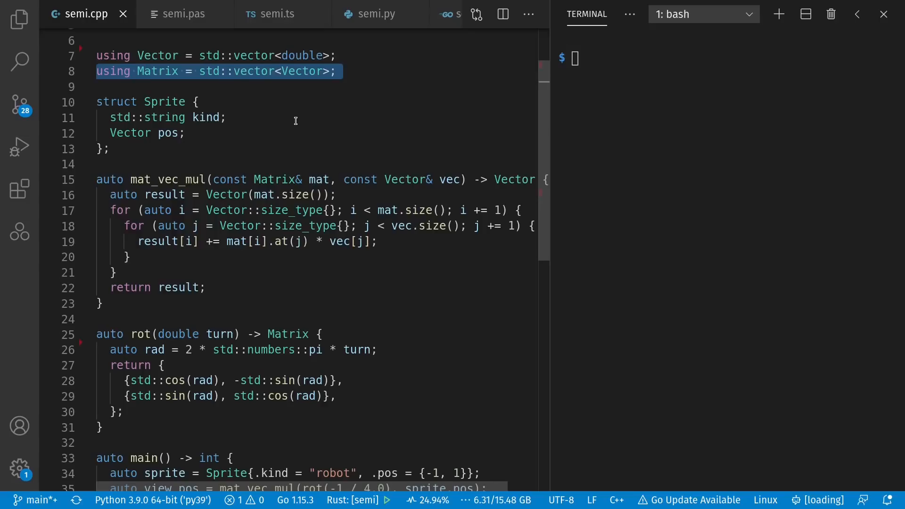
mouse_move(163, 106)
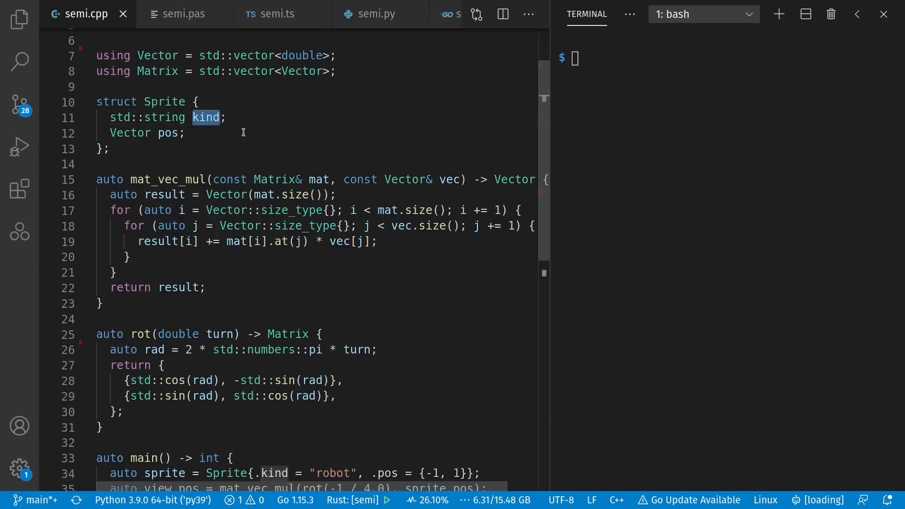
mouse_move(283, 179)
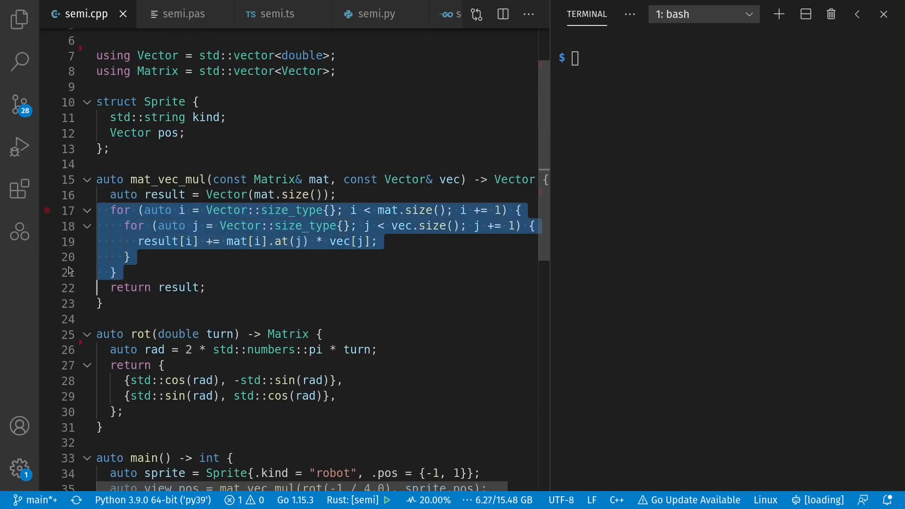
- Show semi.cpp in the editor, scrolled down to its quarter-turn rotation in main()
left_click(138, 319)
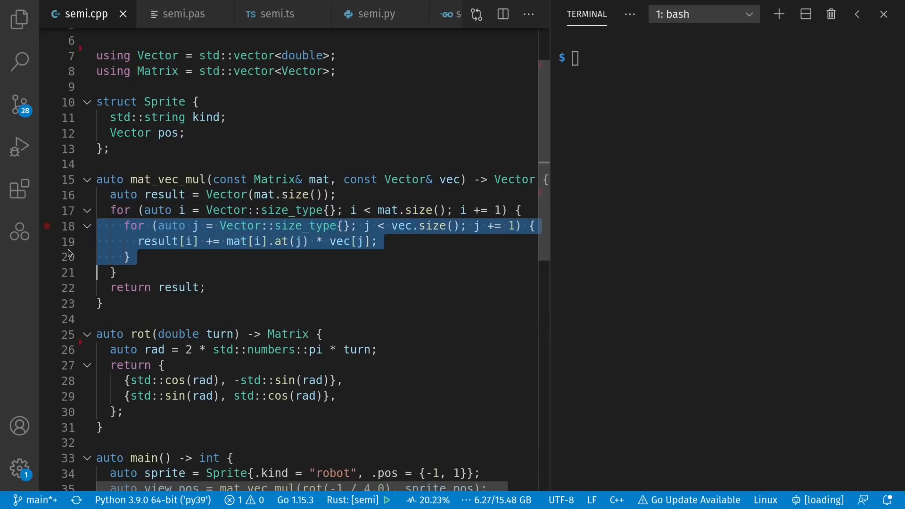
left_click(448, 179)
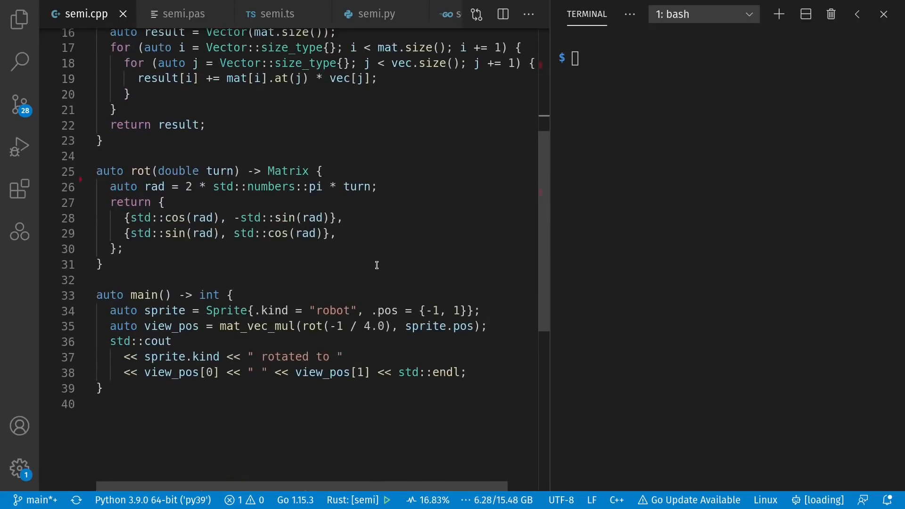
left_click(98, 155)
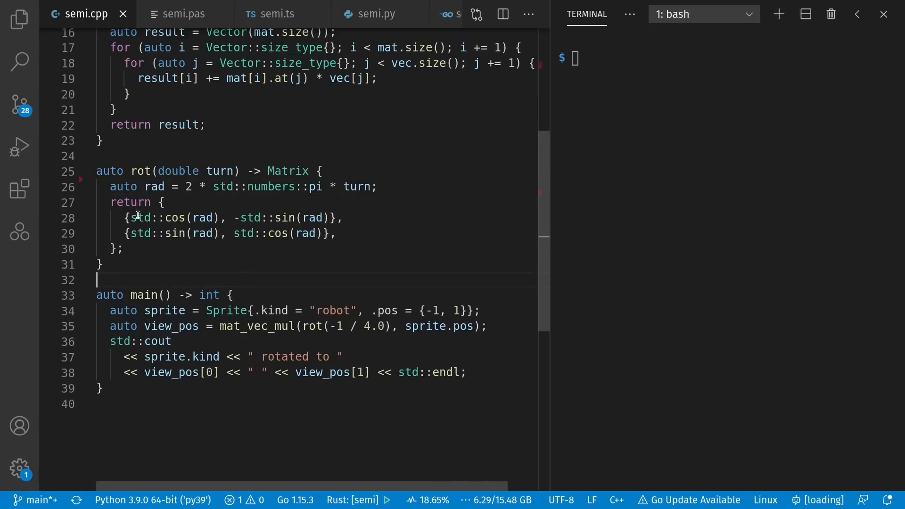
left_click_drag(129, 218, 329, 217)
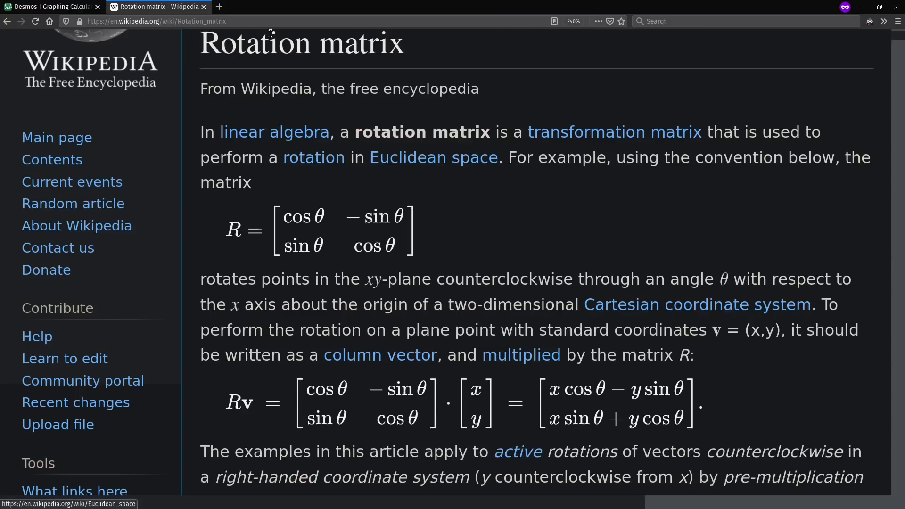
- Return to the Desmos graph with the Begin-to-End arc
left_click(51, 7)
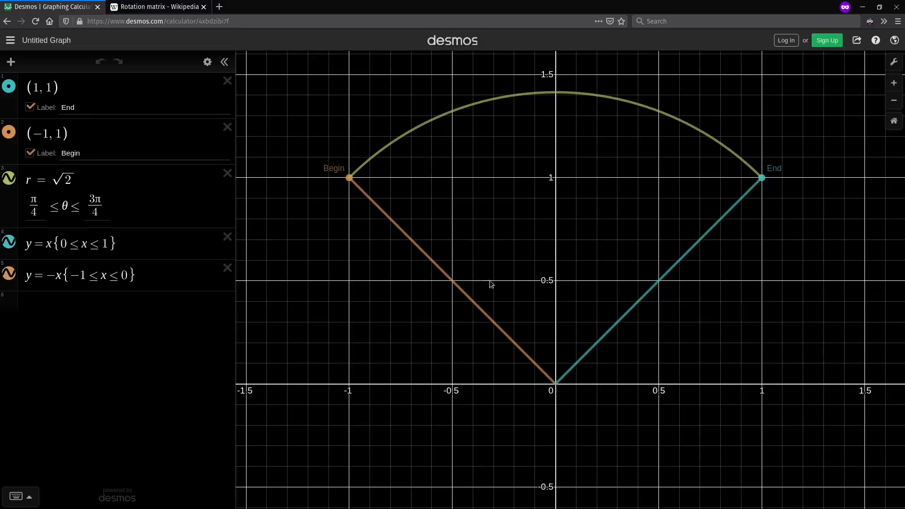
mouse_move(767, 170)
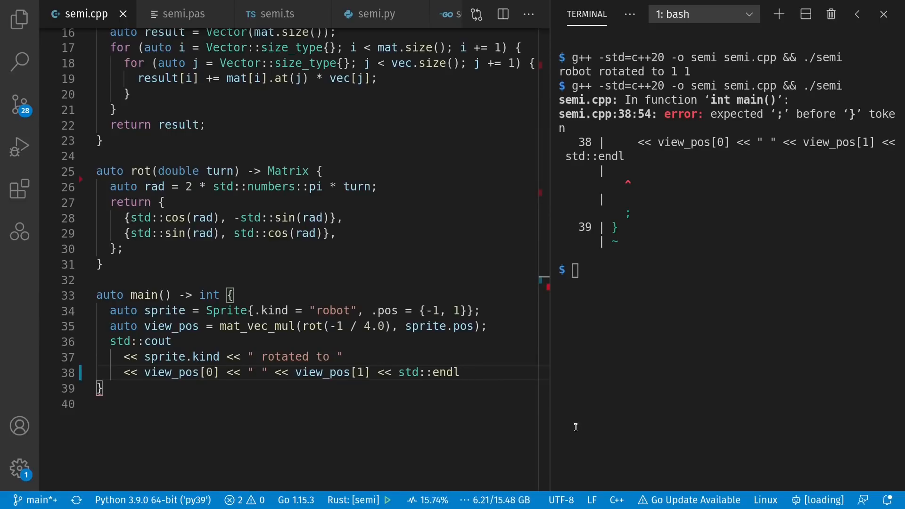
- Put the ';' back at the end of line 38 in main and reset the terminal
type(";")
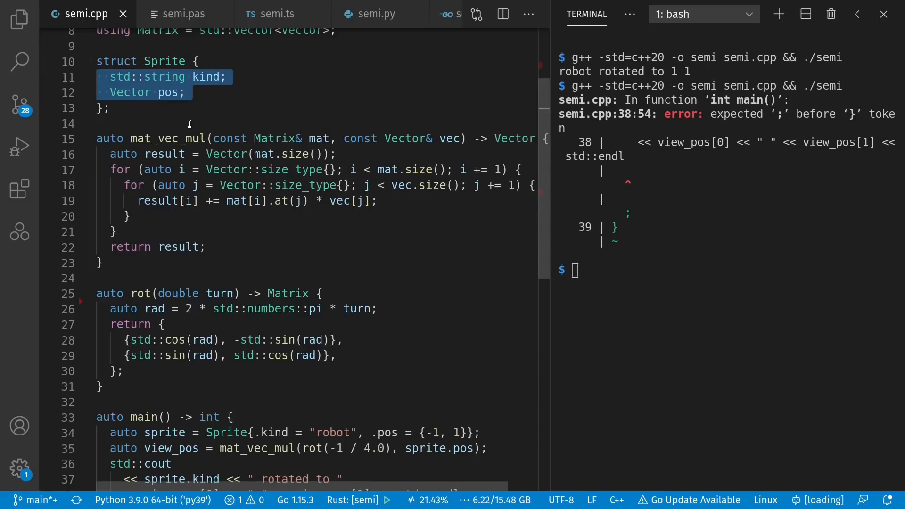
mouse_move(212, 92)
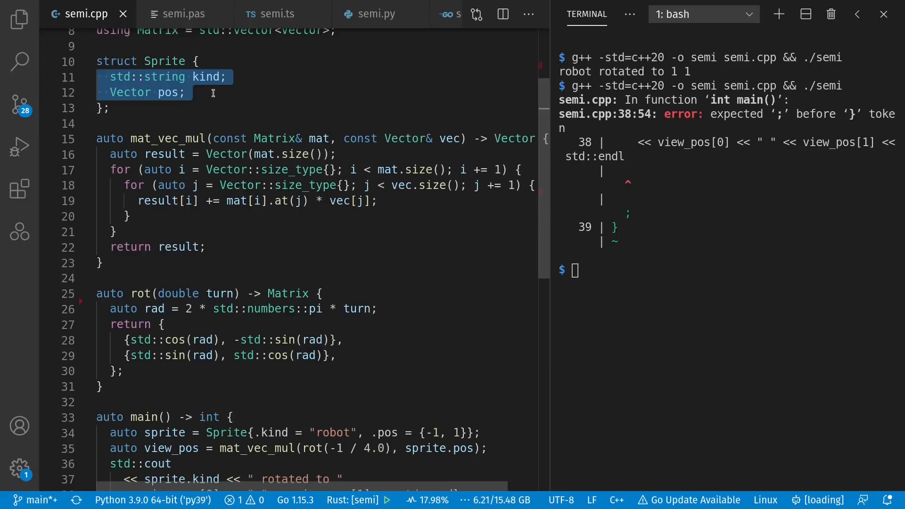
left_click(230, 113)
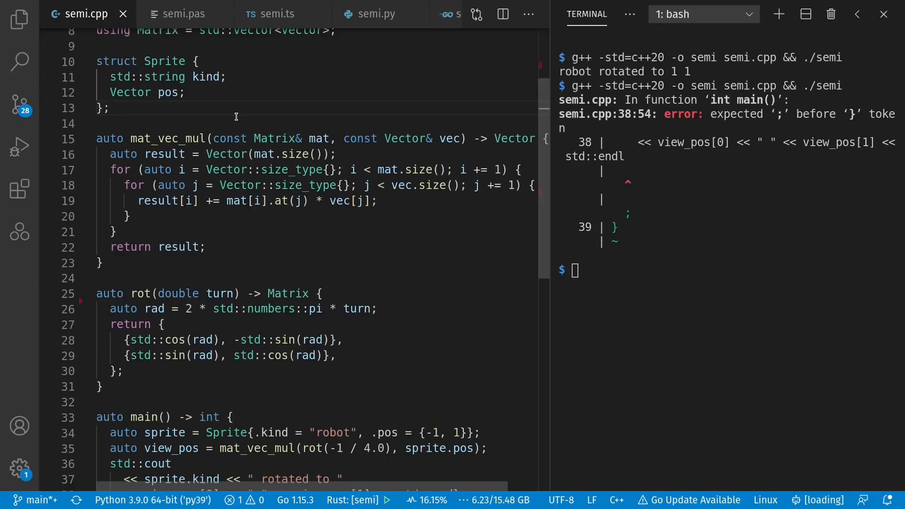
type("rese")
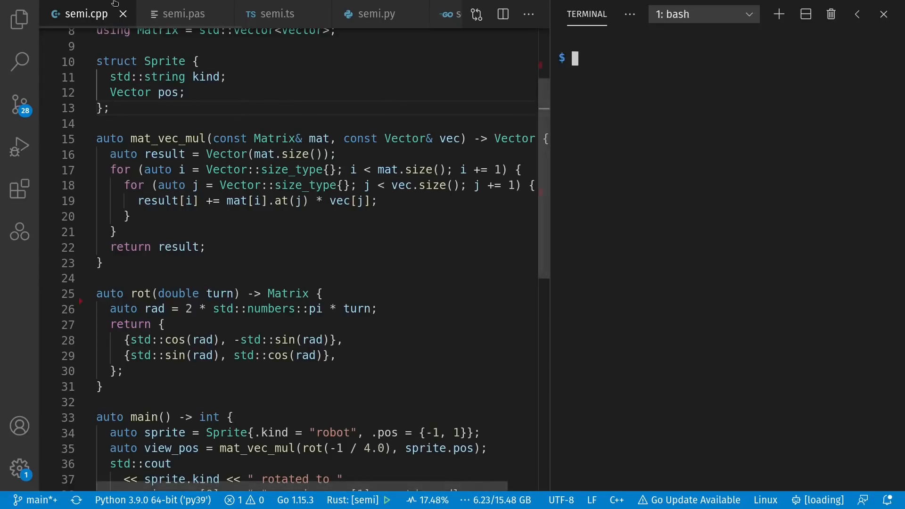
left_click(184, 14)
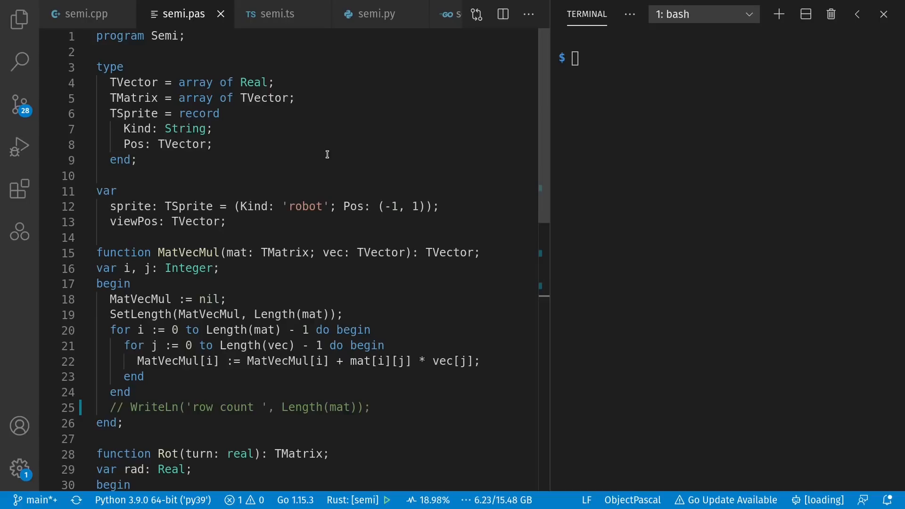
mouse_move(333, 136)
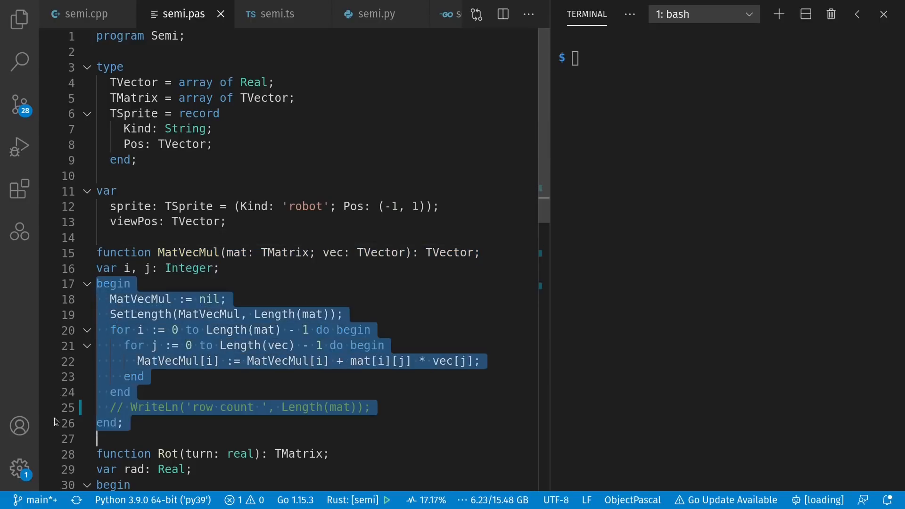
left_click(132, 423)
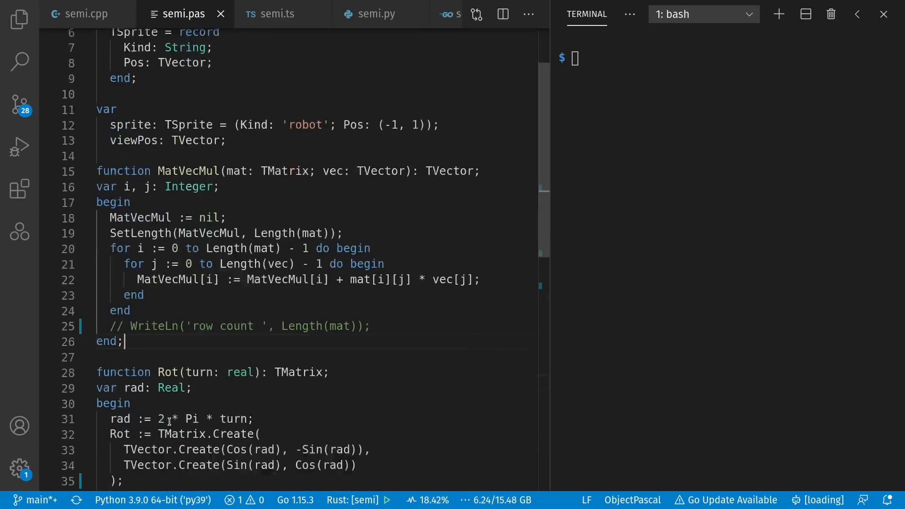
scroll("down", 3)
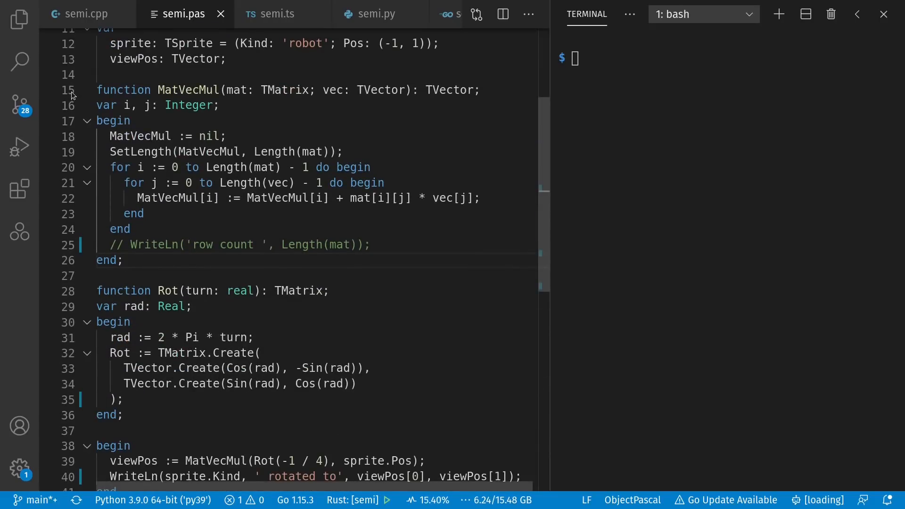
left_click(86, 14)
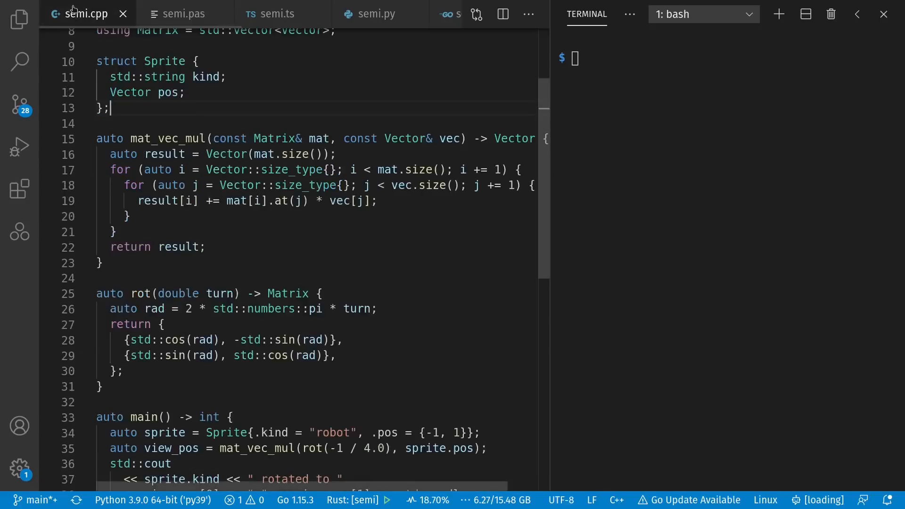
- Return to semi.pas and scroll through its declarations down to MatVecMul and Rot
left_click(182, 14)
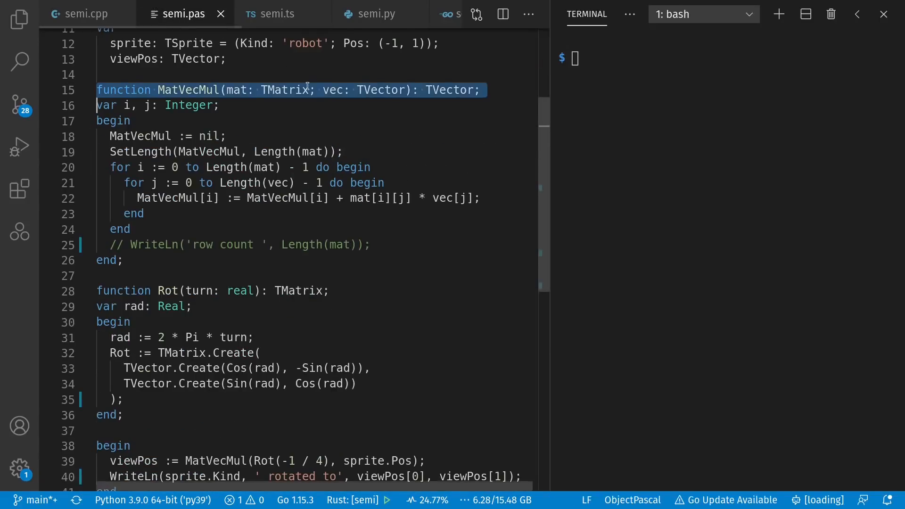
scroll("down", 3)
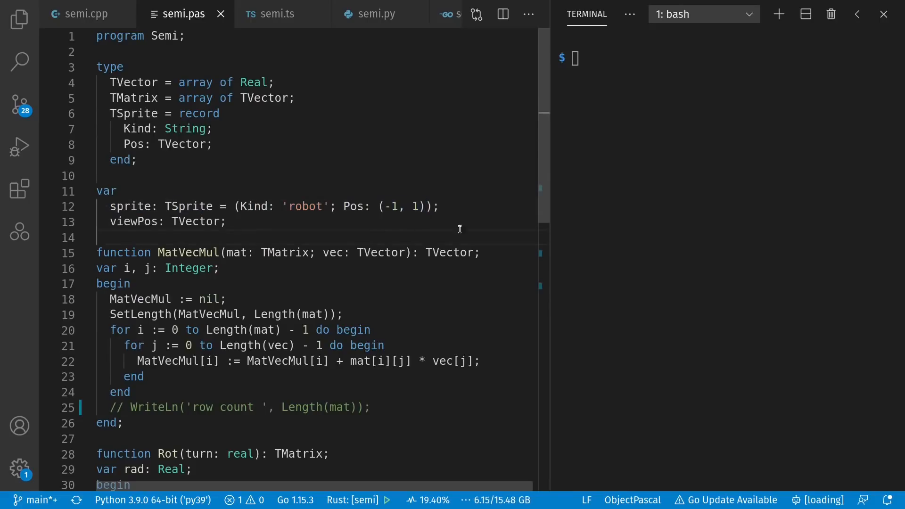
- Compile and run the Pascal program with 'fpc semi.pas && ./semi'
type("fpc semi.pas && ./semi")
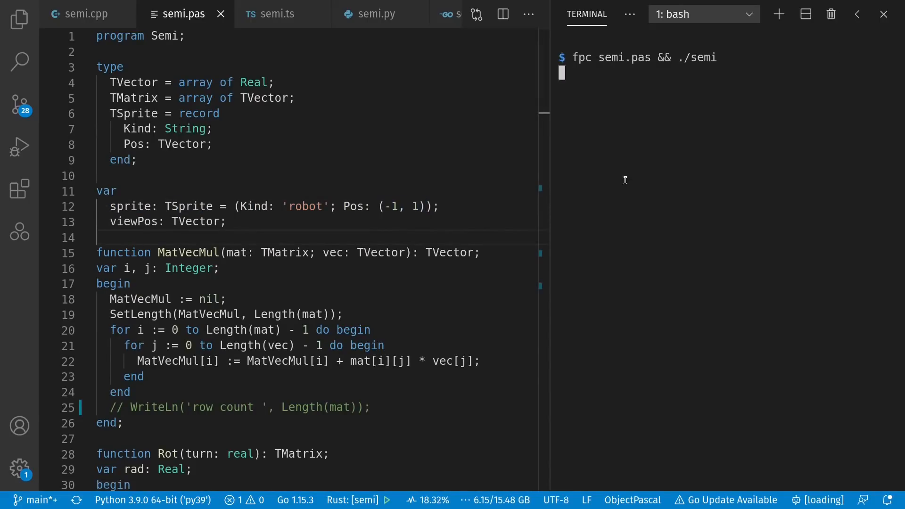
key("Enter")
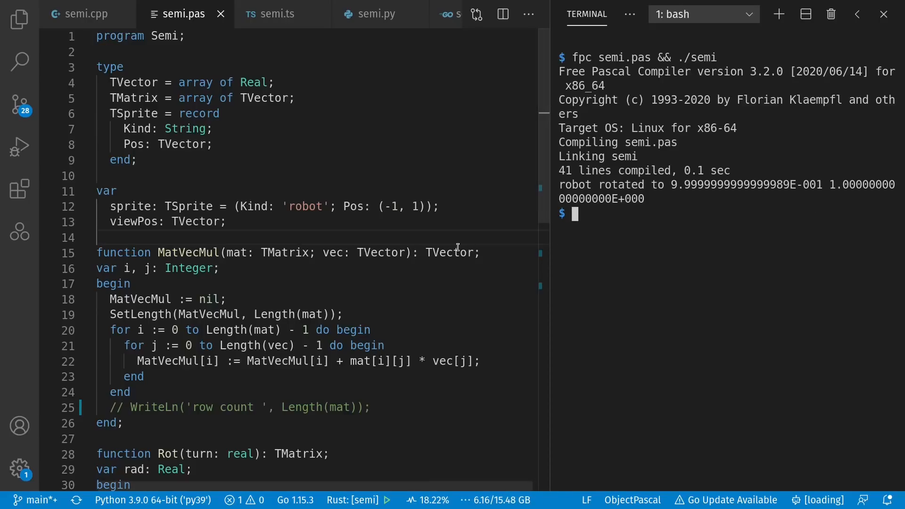
- Select the commented row-count WriteLn line in MatVecMul to uncomment it
left_click(315, 252)
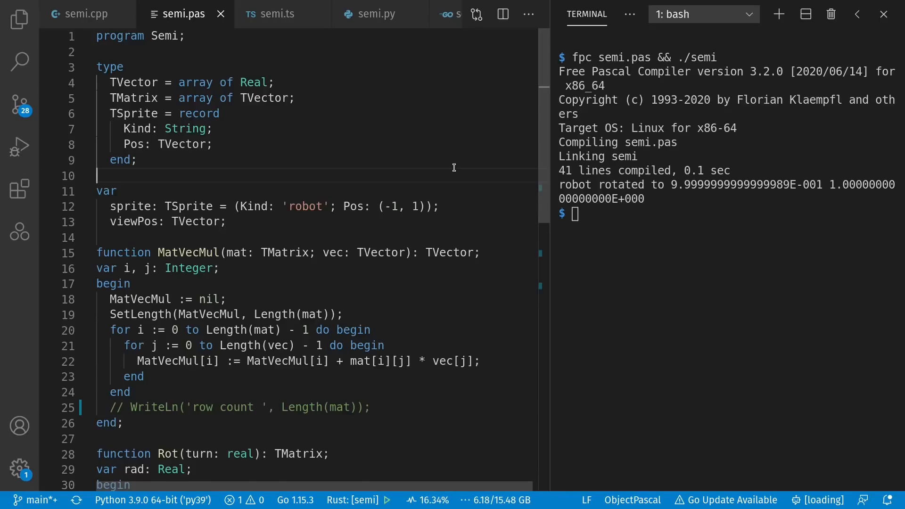
scroll("down", 3)
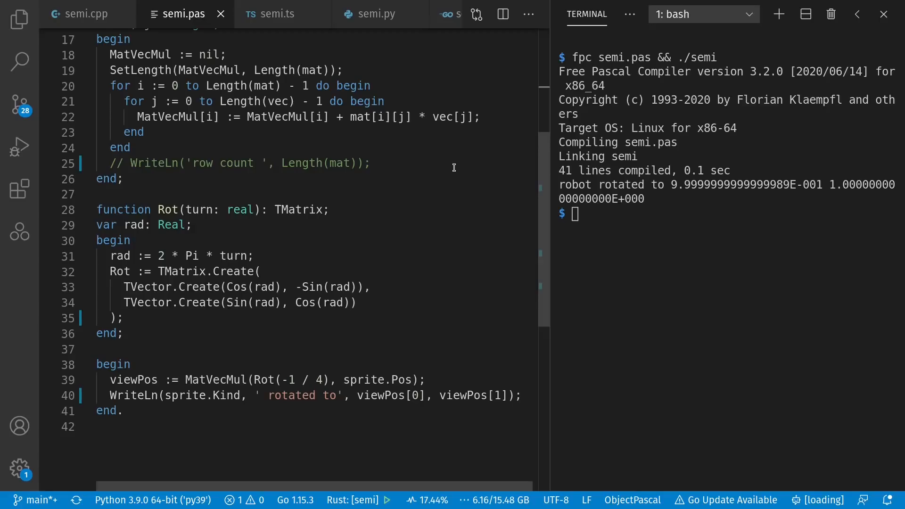
mouse_move(247, 232)
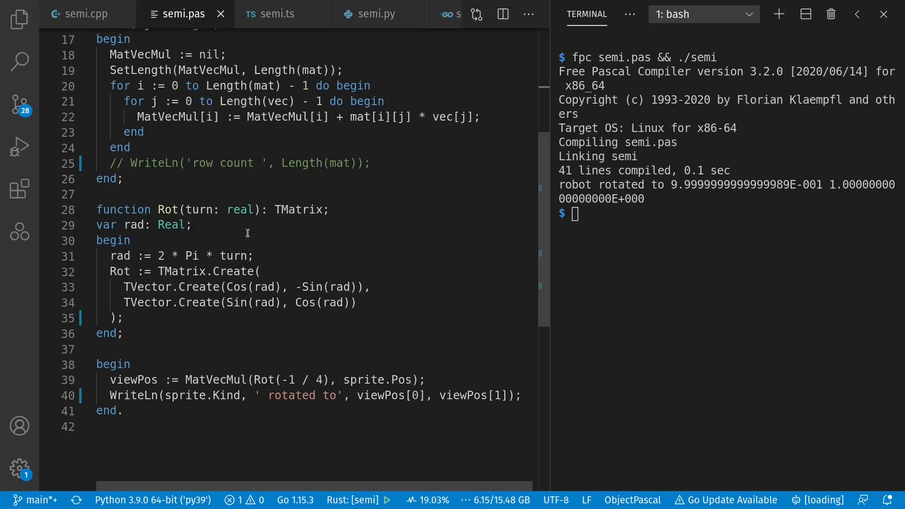
left_click_drag(109, 255, 248, 256)
type(";")
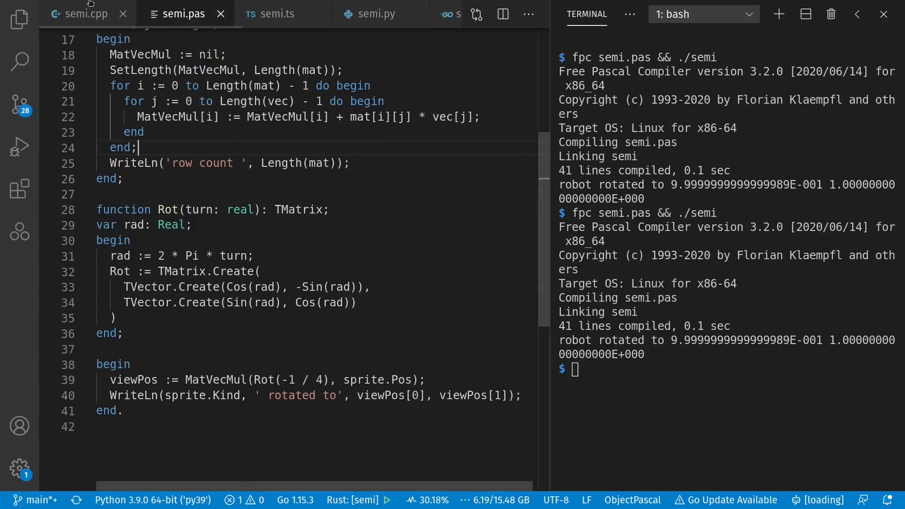
- In semi.cpp, try a ';' after mat_vec_mul's closing braces, take it back out, and reset the terminal
left_click(87, 14)
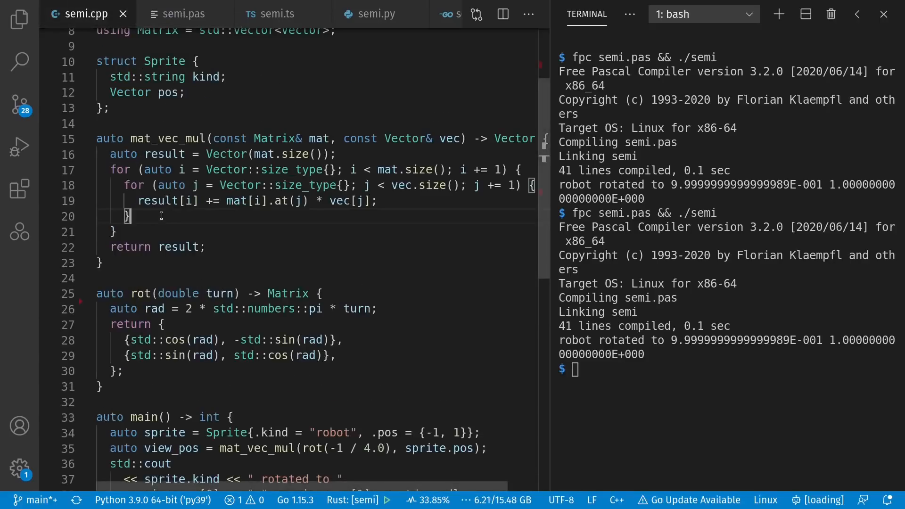
type(";")
left_click(314, 262)
type(";")
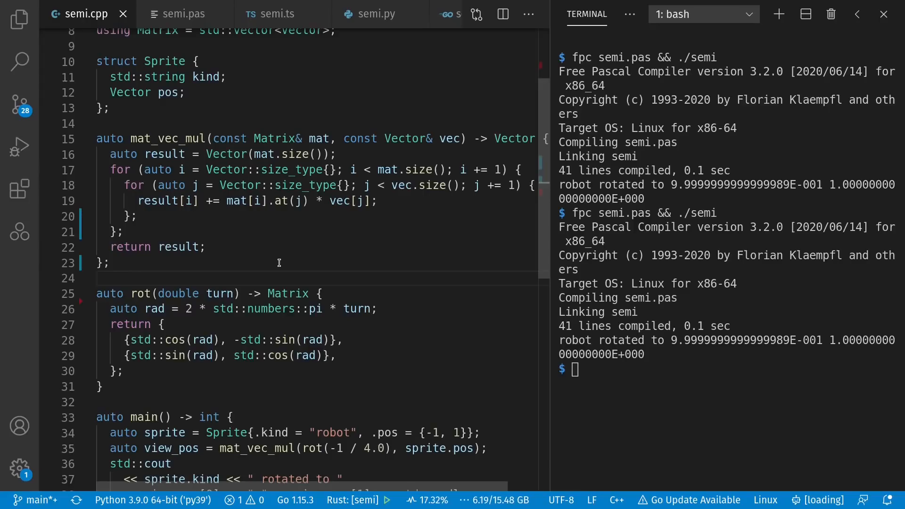
type("re")
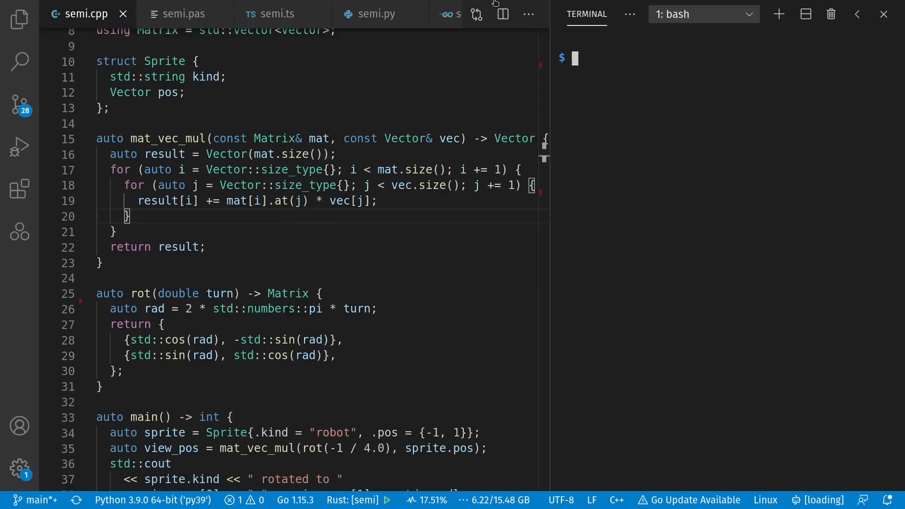
- Run semi.ts with 'deno run semi.ts' and comment out the loop-based matVecMul in favor of the map version
left_click(276, 14)
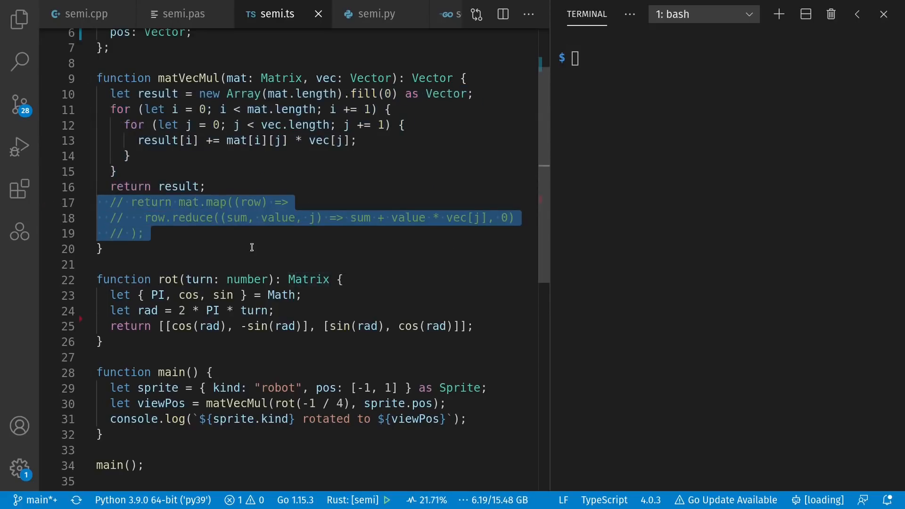
key("ctrl+r")
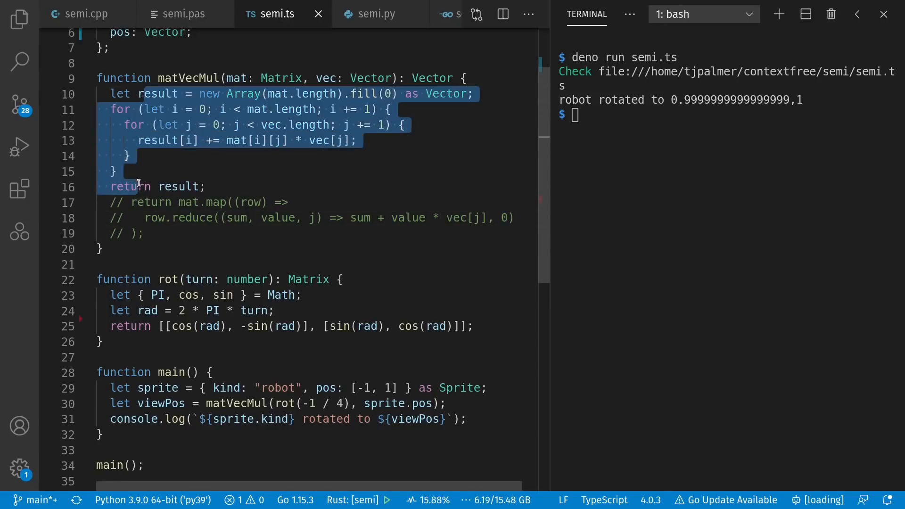
key("ctrl+/")
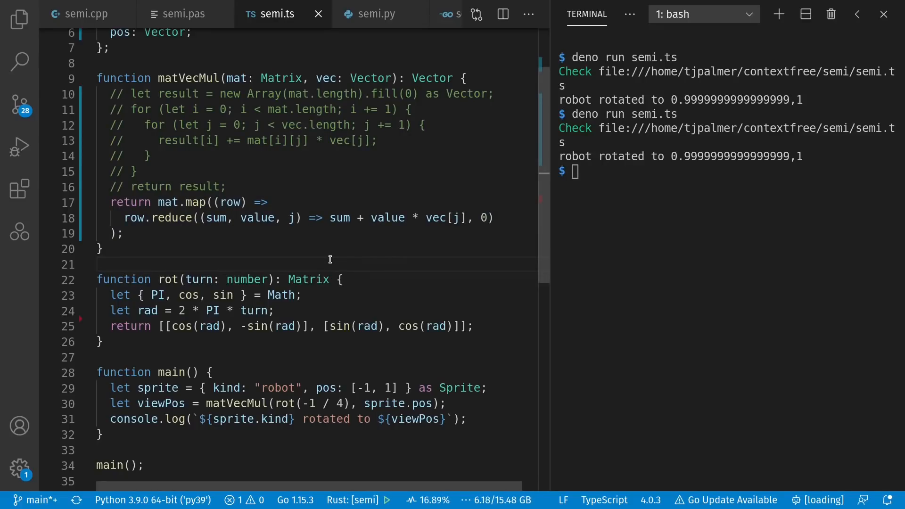
- In rot(), drop the semicolons and split the rad assignment onto a new line for a stray -1
left_click(98, 264)
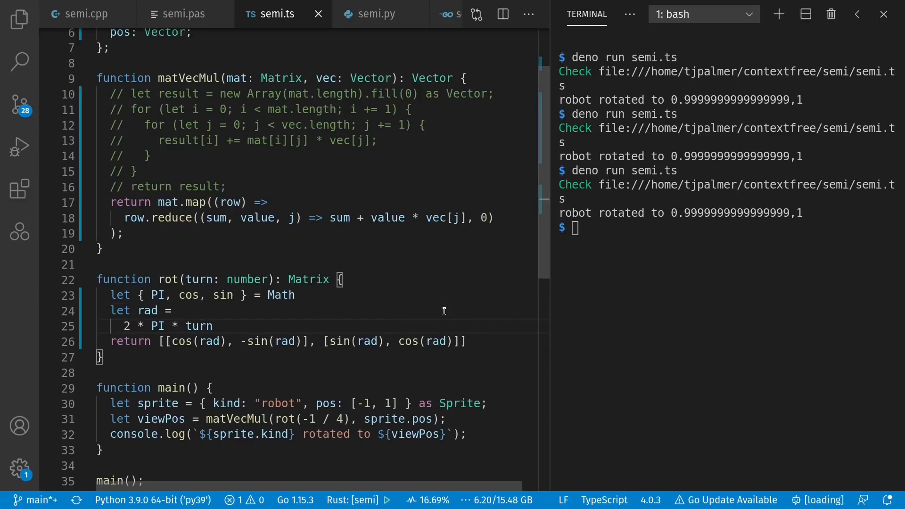
left_click(124, 326)
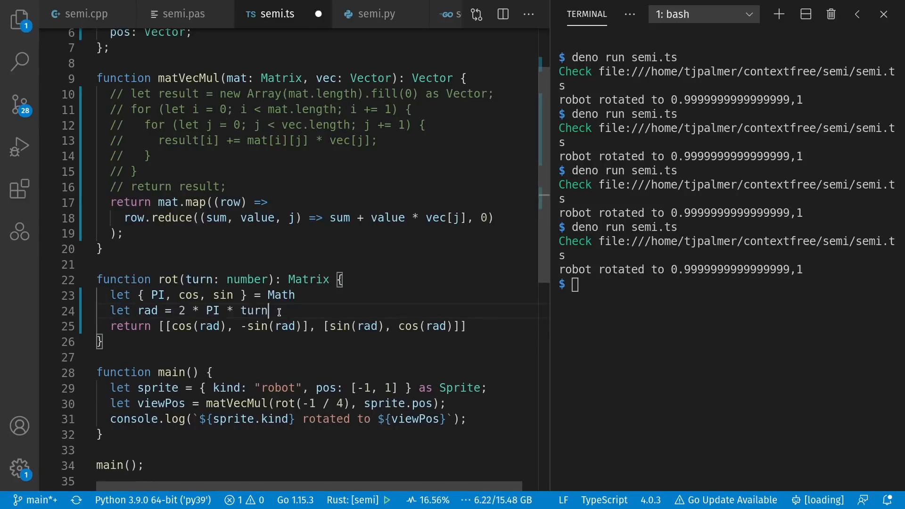
key("ctrl+s")
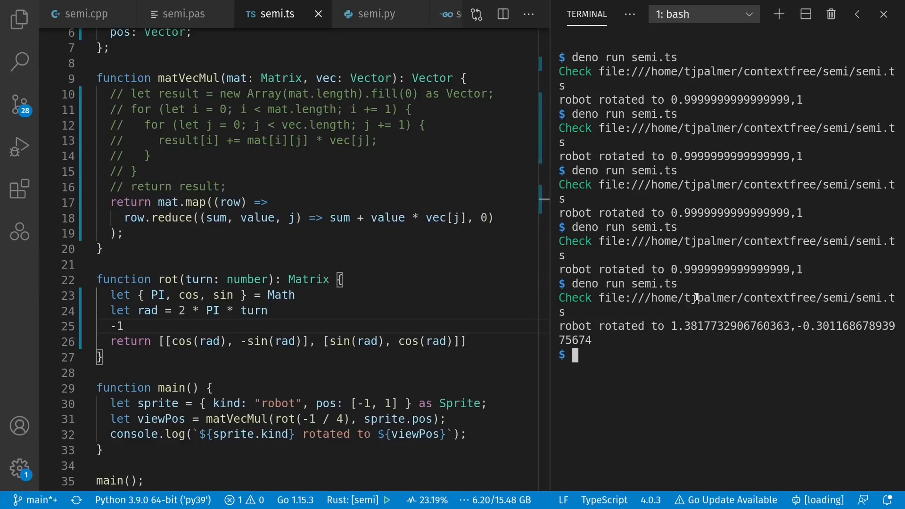
double_click(114, 326)
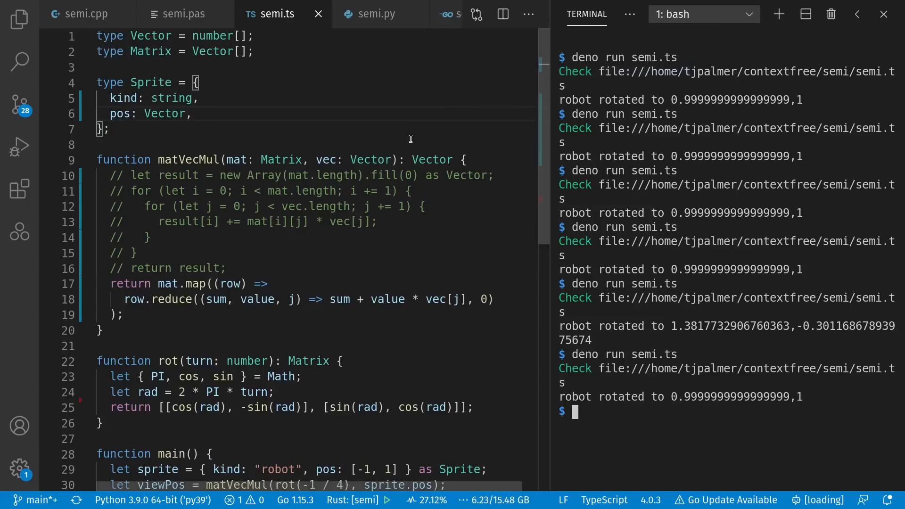
- Select the sprite's kind and pos fields in semi.ts, then return to the top of semi.cpp
scroll("down", 3)
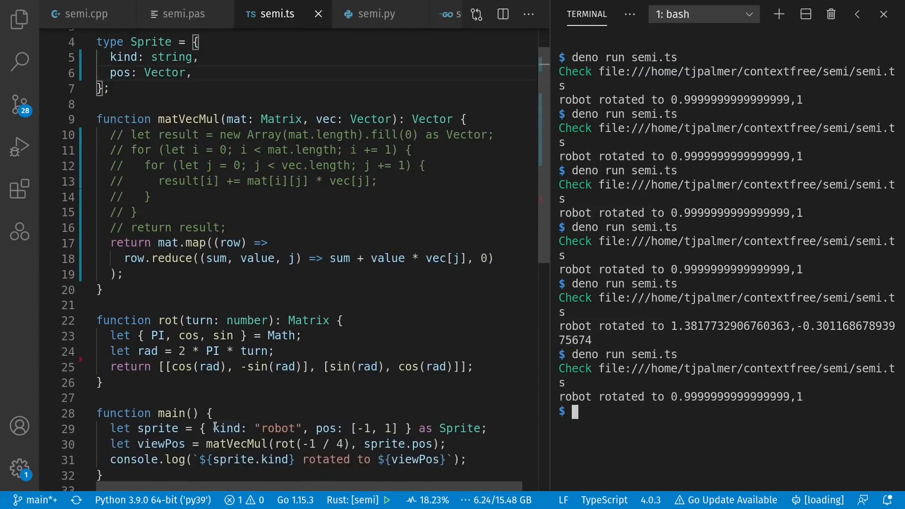
left_click_drag(213, 427, 398, 427)
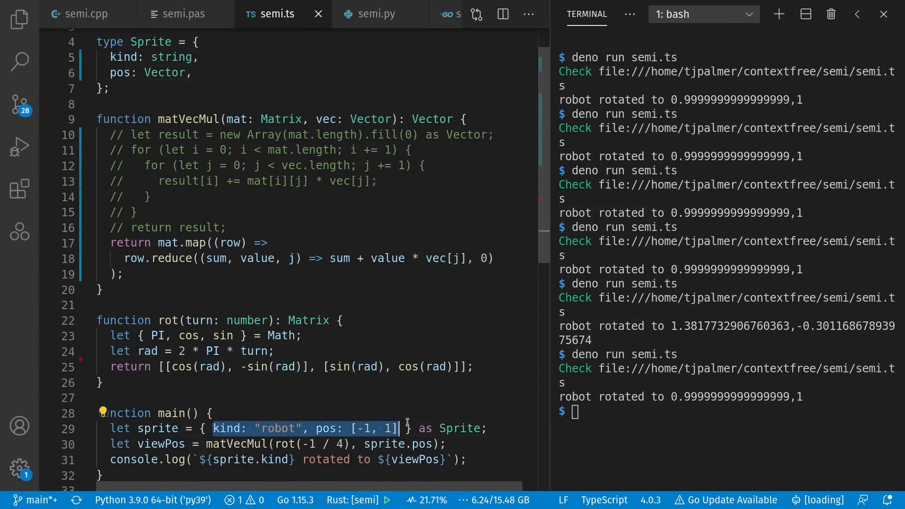
left_click(86, 14)
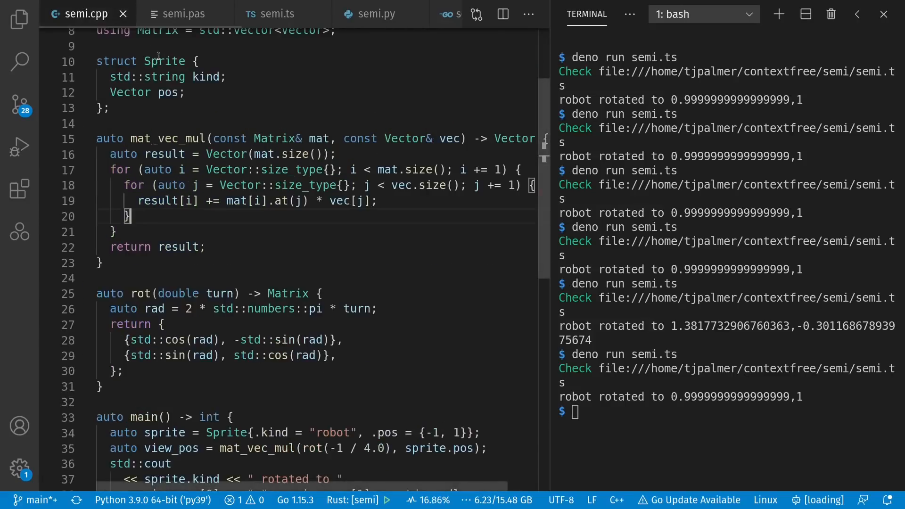
scroll("down", 3)
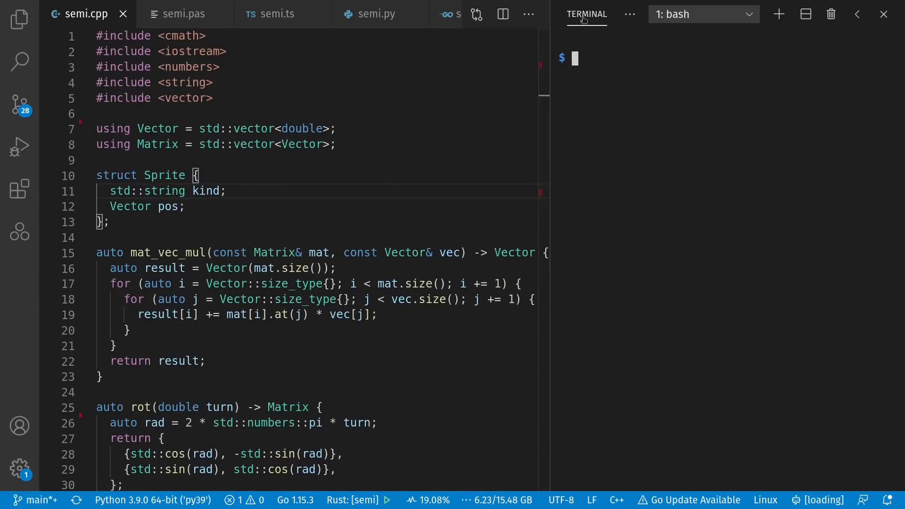
- Run semi.py in the terminal, printing robot rotated to [0.9999999999999999, 1.0]
left_click(374, 14)
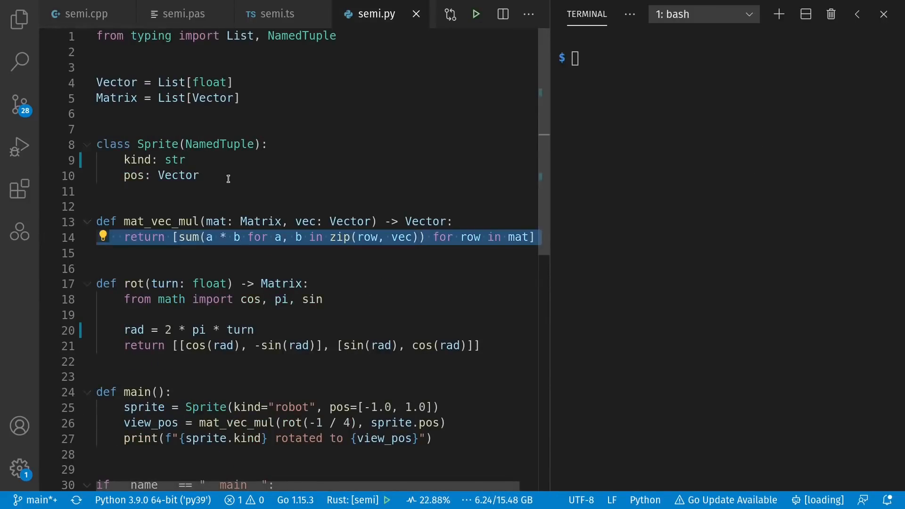
mouse_move(378, 112)
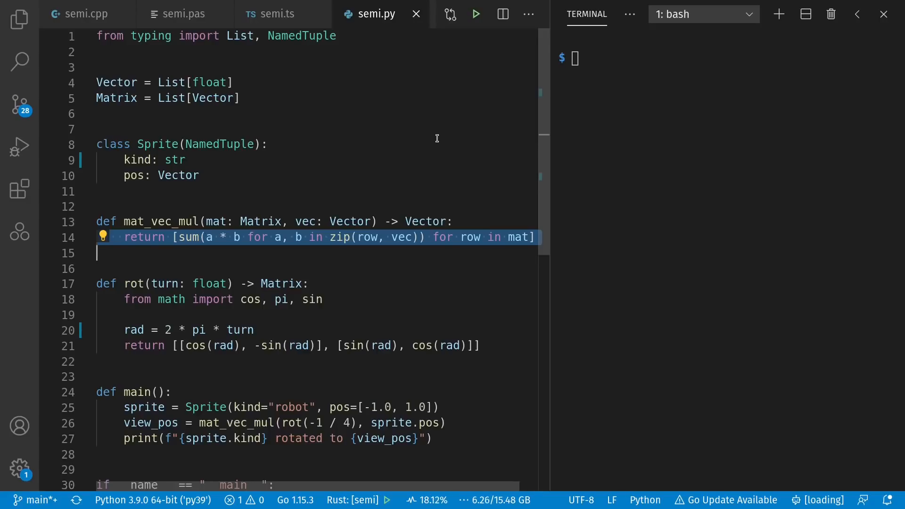
mouse_move(381, 203)
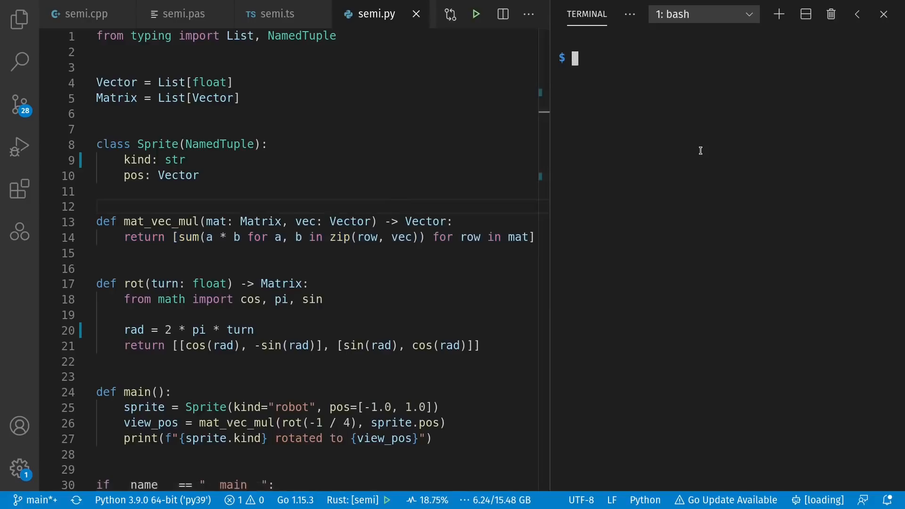
type("python semi.py")
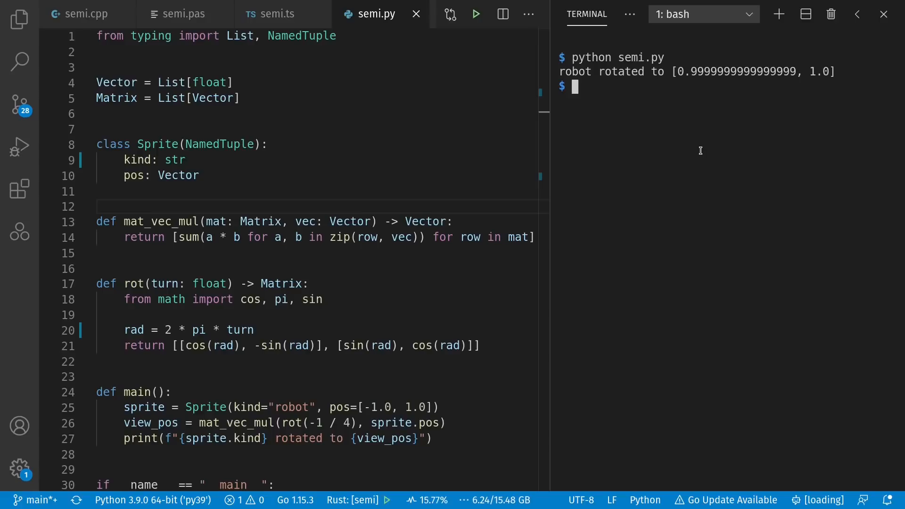
mouse_move(533, 263)
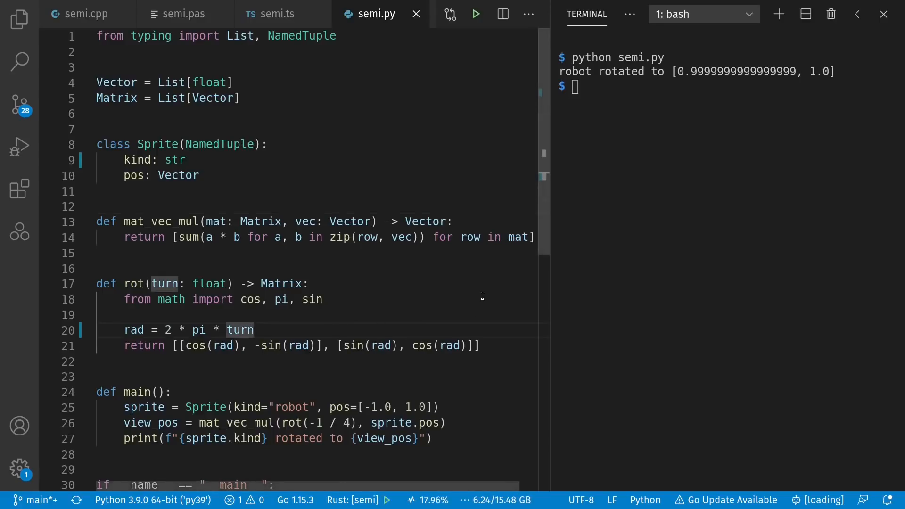
- Add a trailing ';' and a bare -1 line after the rad assignment in semi.py
type(";")
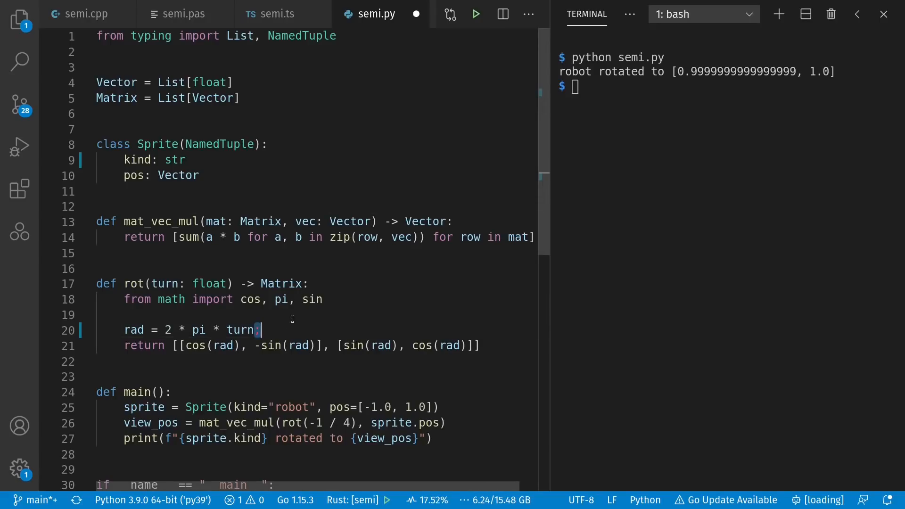
key("Enter")
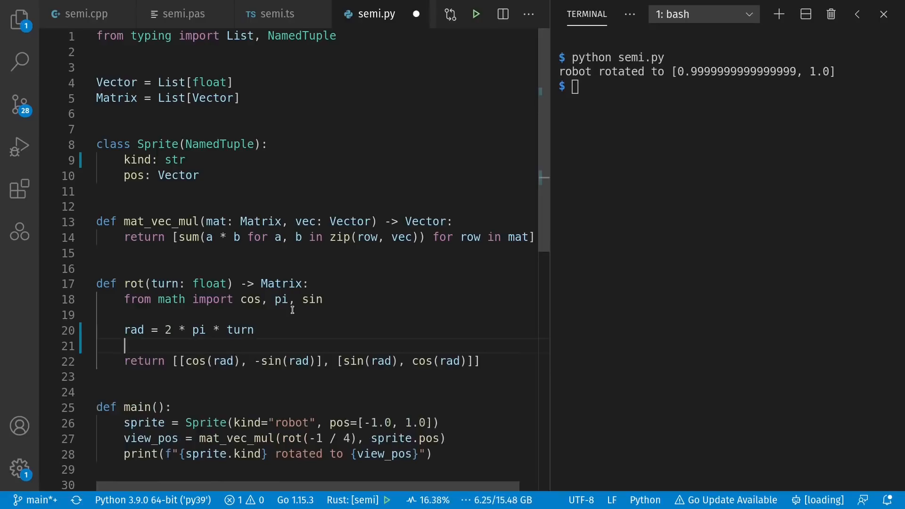
type("-1")
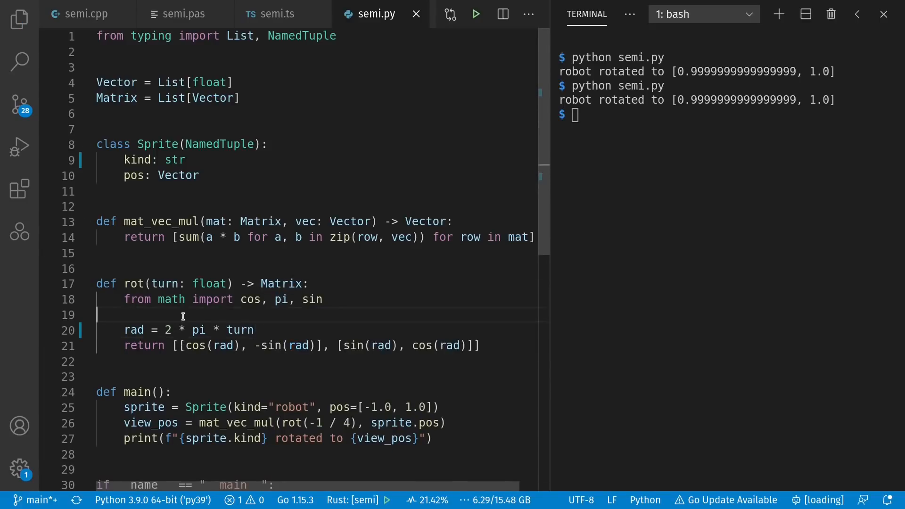
- Split the rad assignment across two lines with a backslash, then revert the edits and reset the terminal
key("Enter")
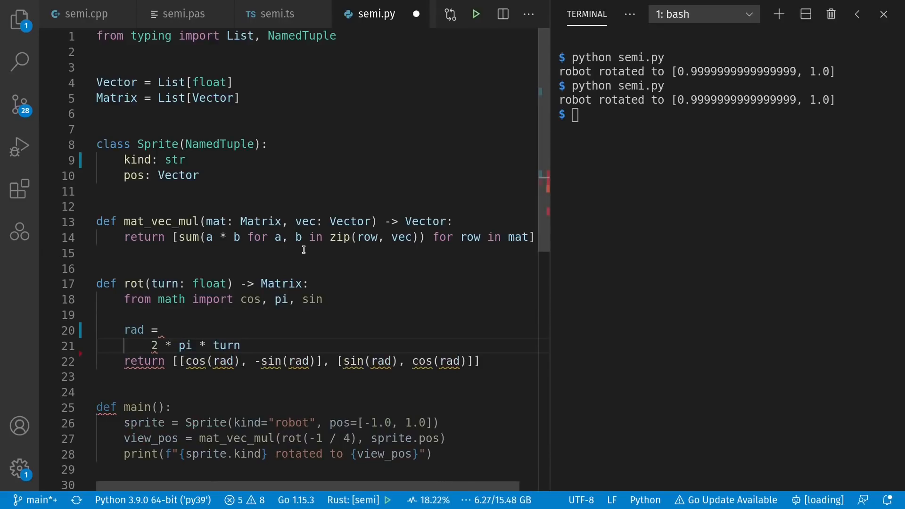
type("\\")
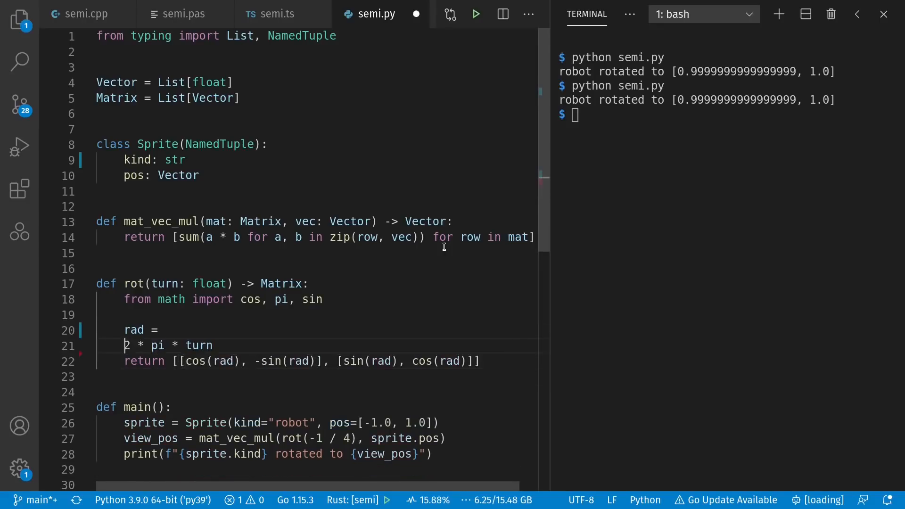
type("res")
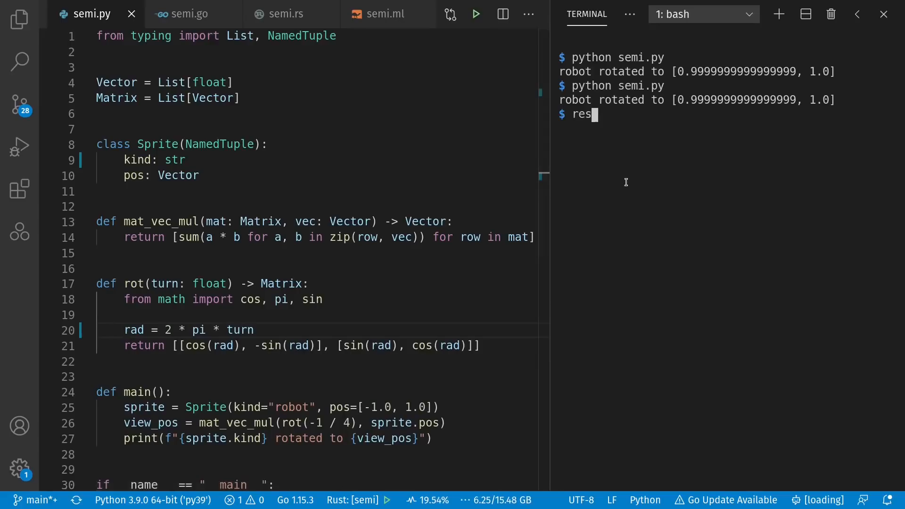
- Return to semi.go and rerun go run semi.go, printing robot rotated to [0.9999999999999999 1]
left_click(187, 14)
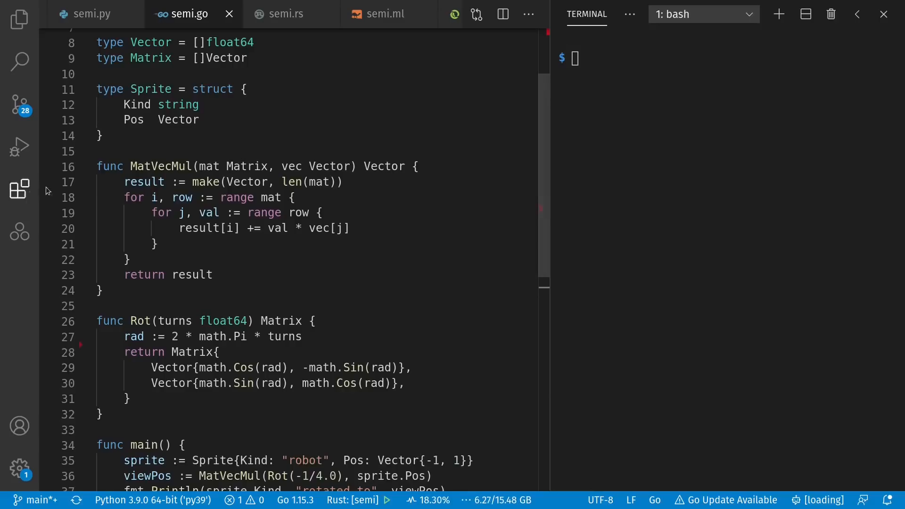
left_click_drag(125, 182, 212, 274)
type("go run semi.go")
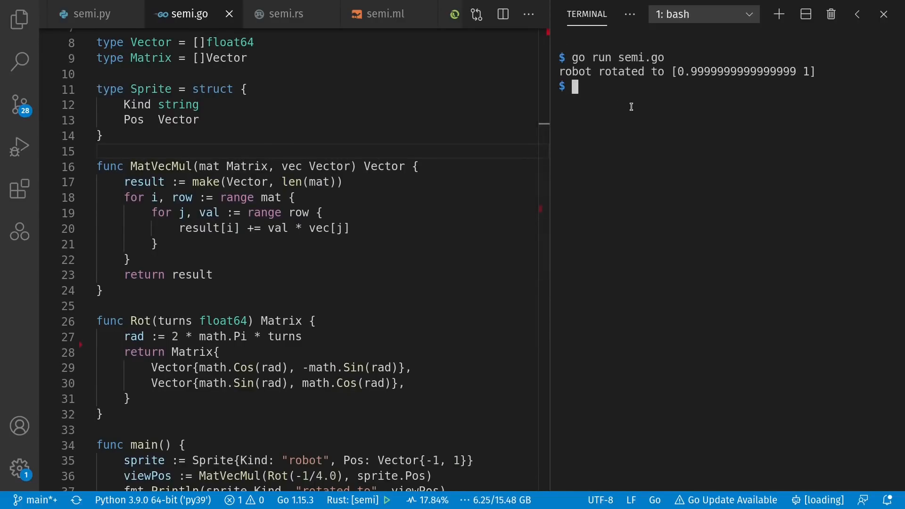
scroll("down", 3)
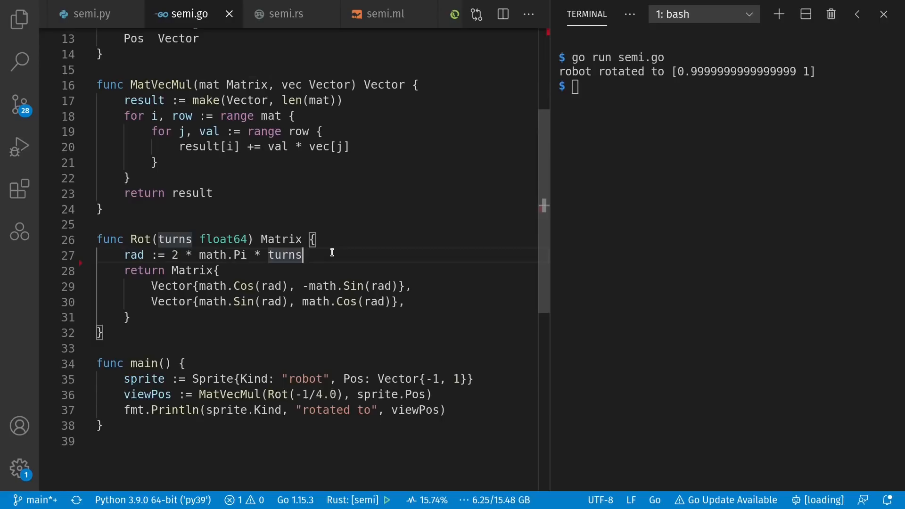
key("Enter")
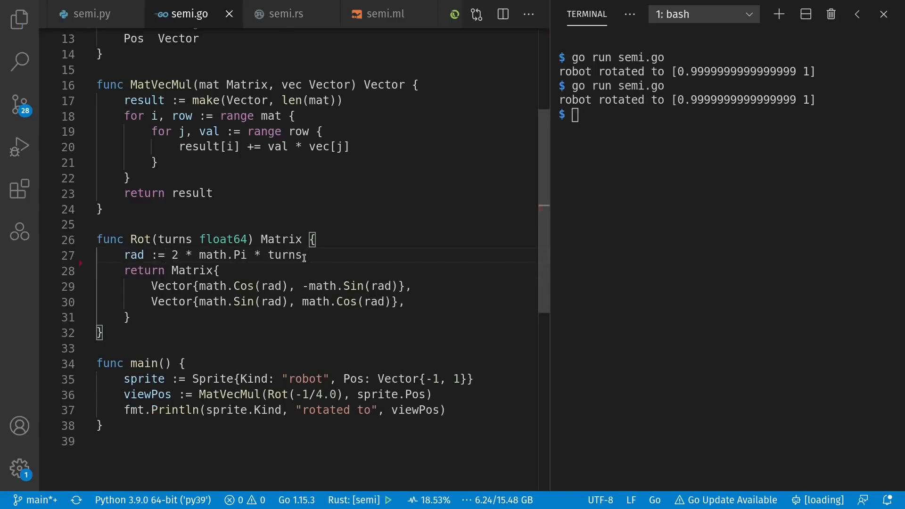
- Insert a bare -1 line right after the rad assignment in Rot
double_click(284, 255)
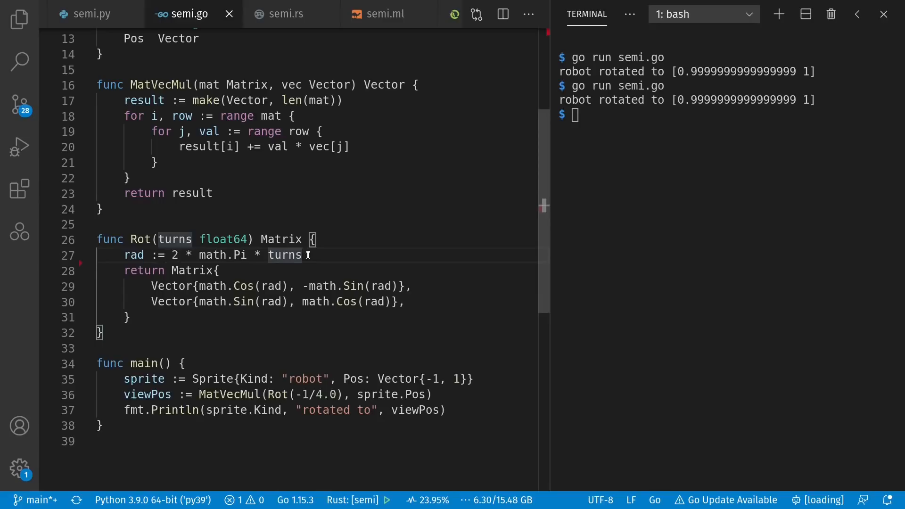
type("-1")
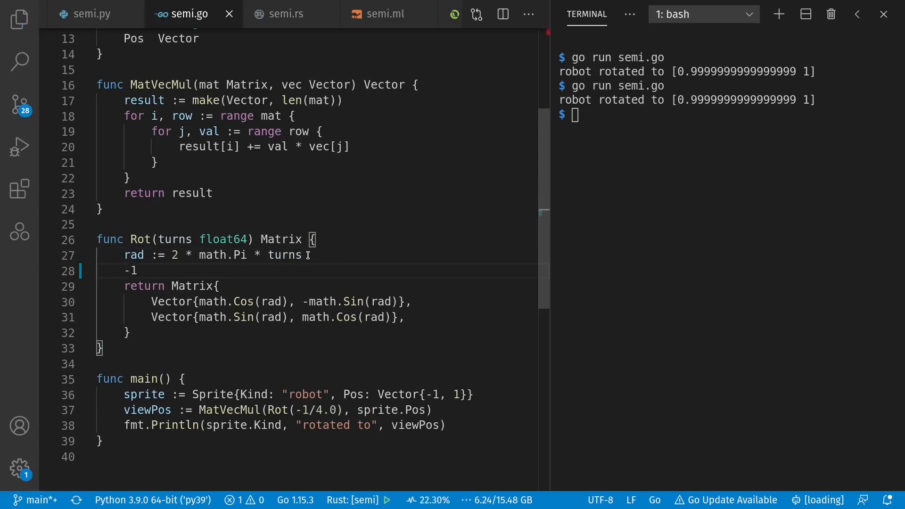
- Run semi.go to get '-1 evaluated but not used' and 'invalid indirect of turns' errors, then reset the terminal
type("go run semi.go")
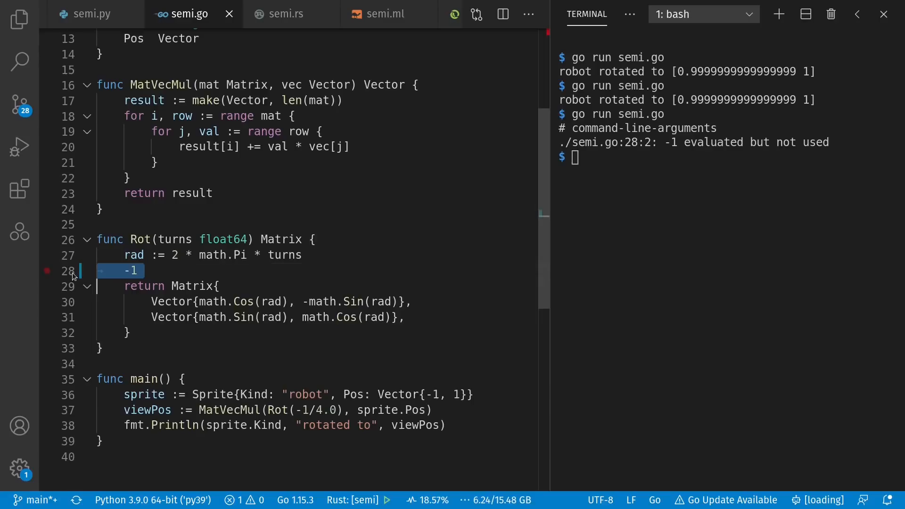
mouse_move(308, 294)
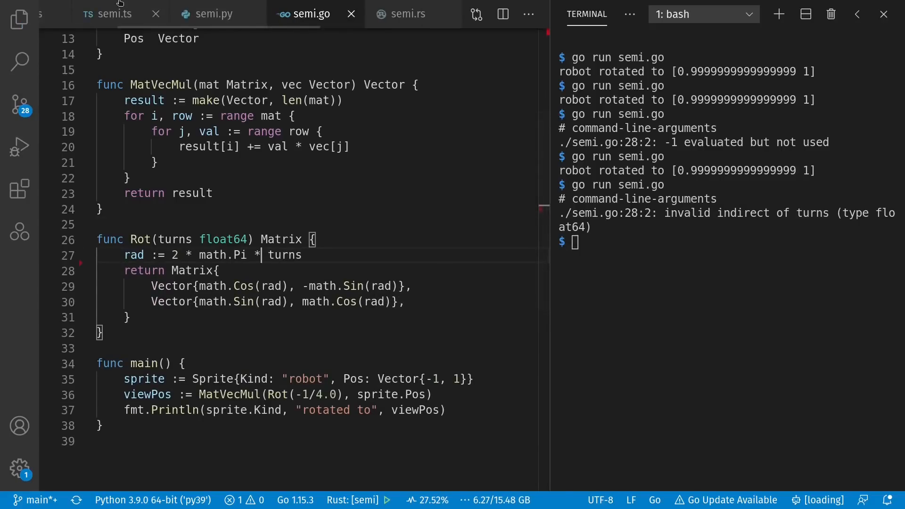
left_click(112, 14)
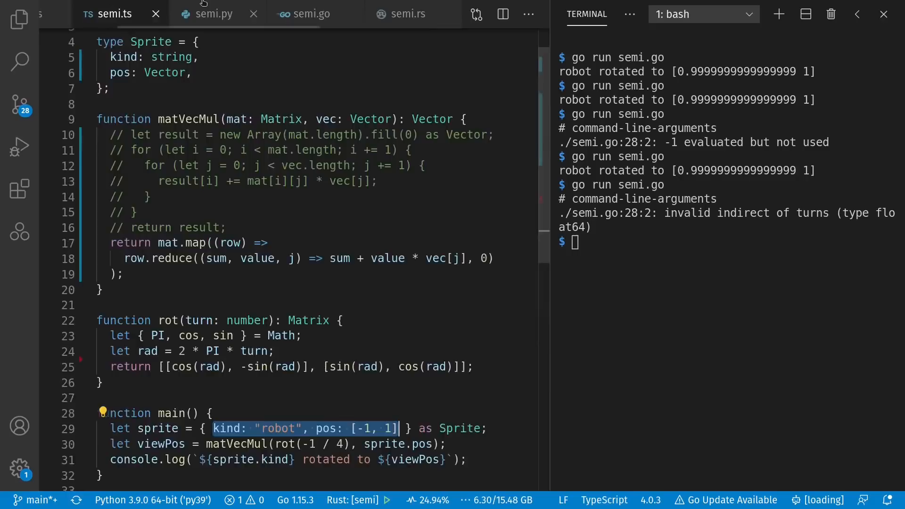
left_click(307, 14)
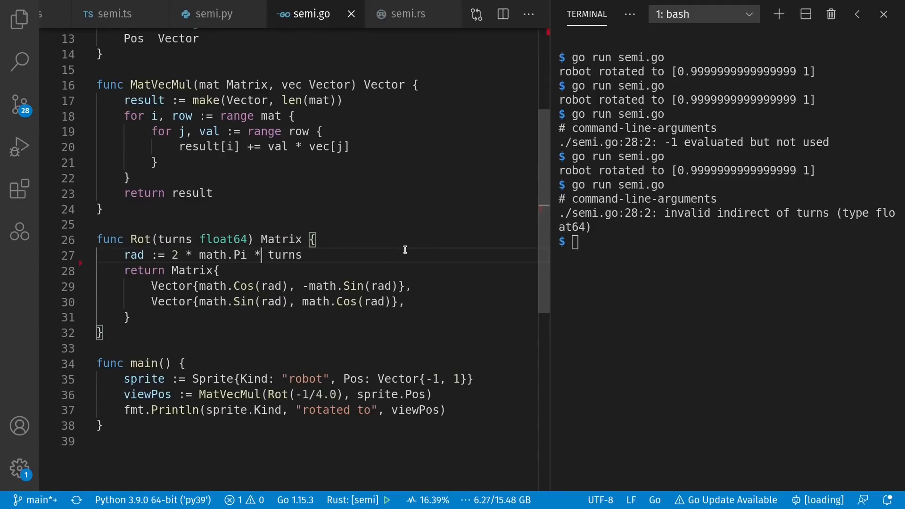
type("res")
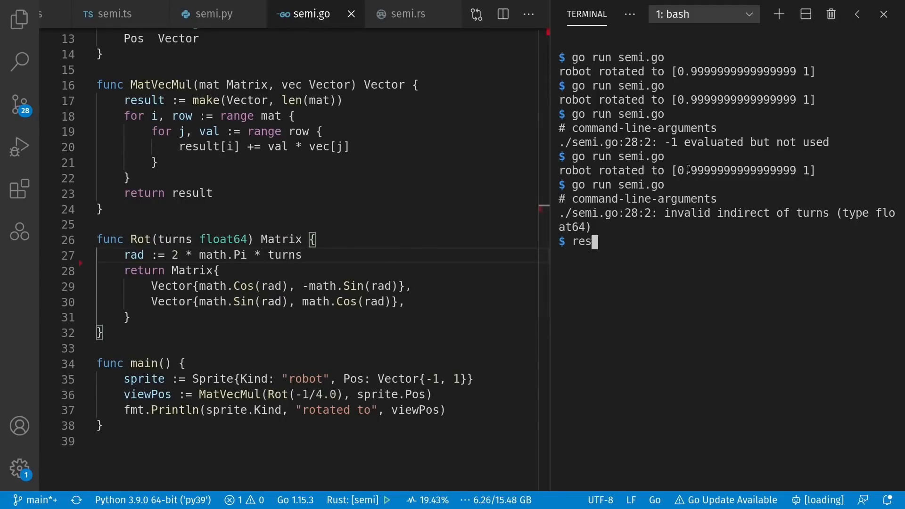
- Bring up semi.rs and place the caret in its rot function
left_click(406, 15)
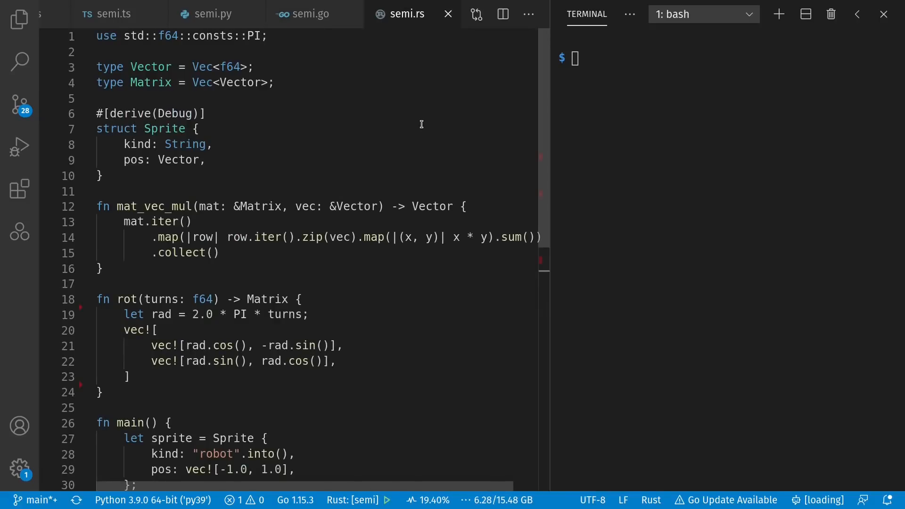
mouse_move(230, 120)
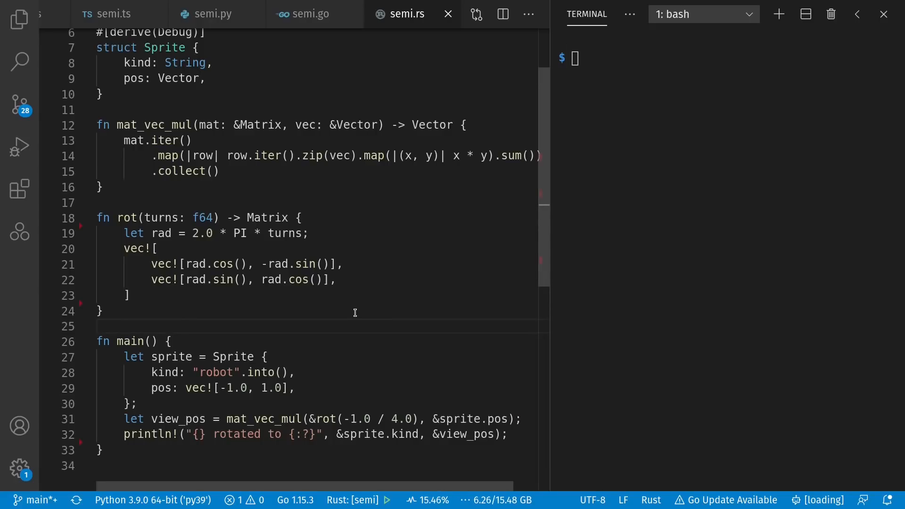
left_click(98, 326)
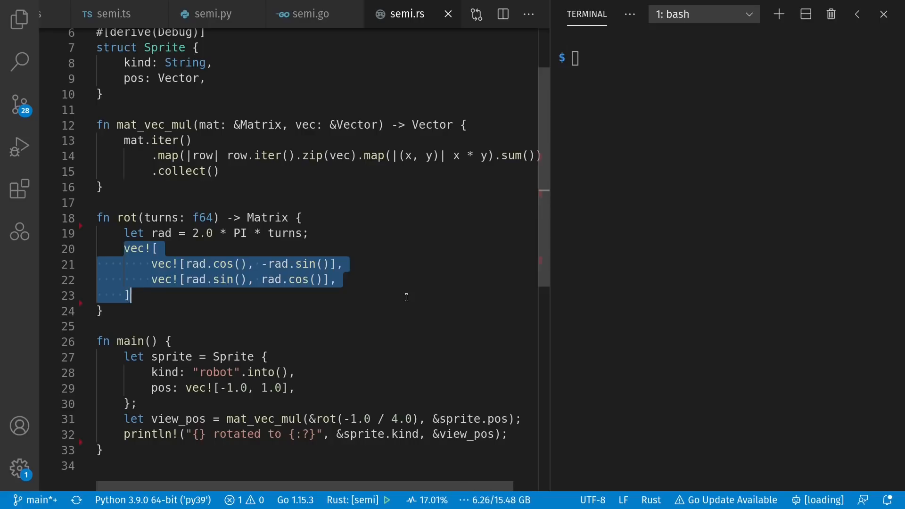
mouse_move(233, 295)
type(";")
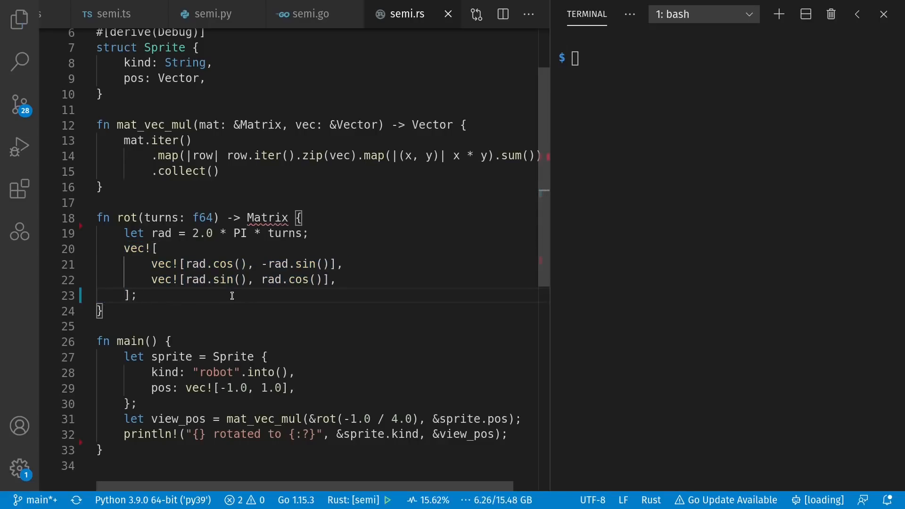
mouse_move(266, 217)
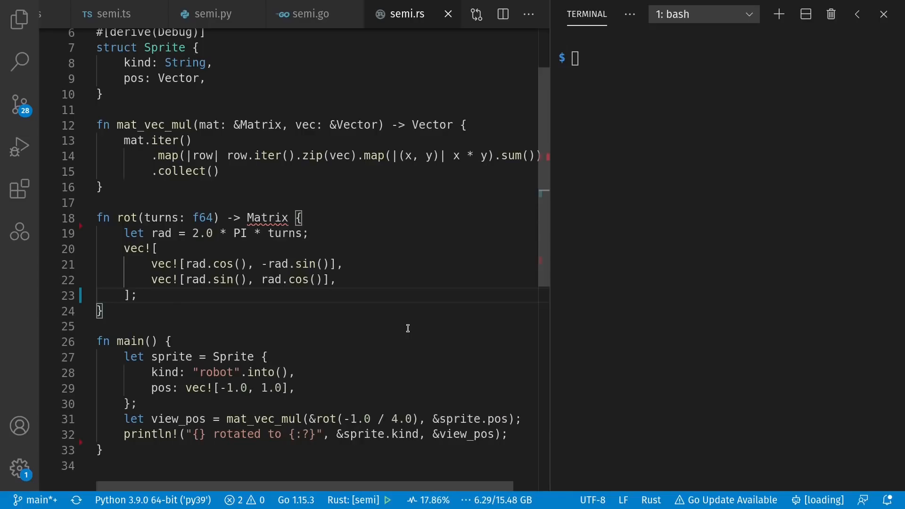
type("()")
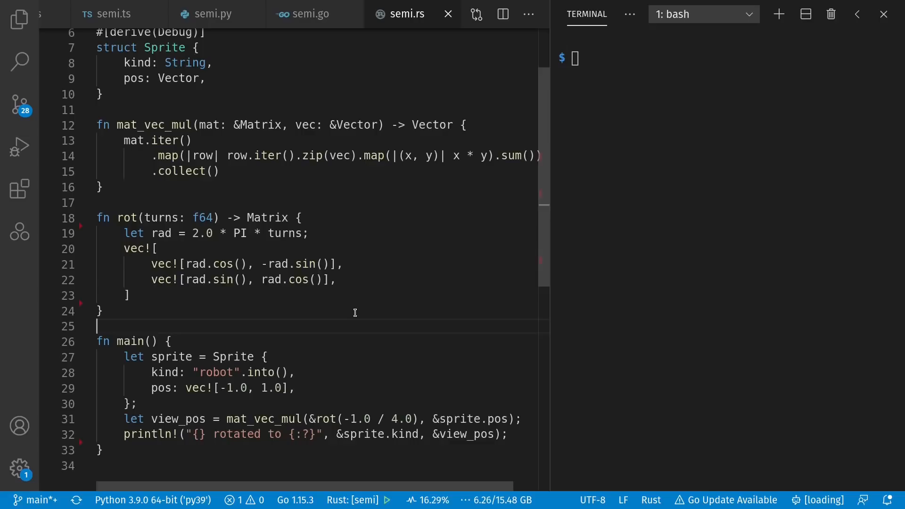
mouse_move(318, 316)
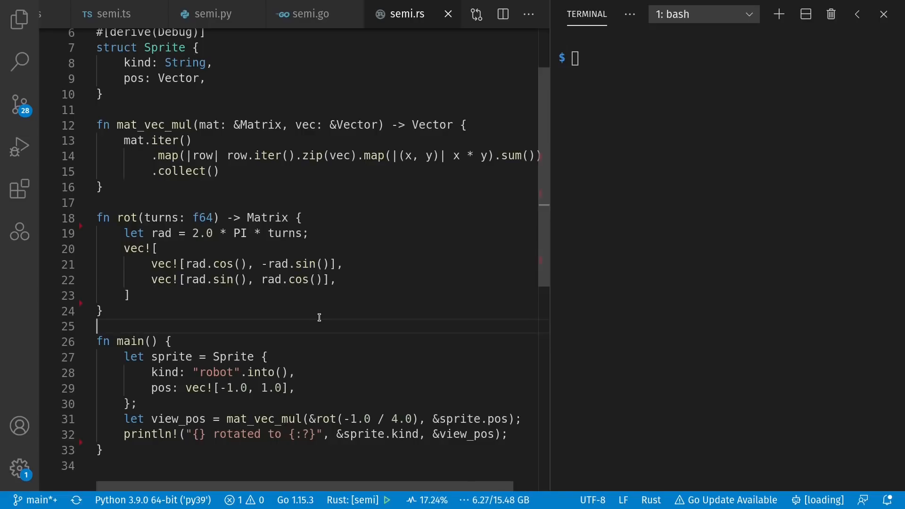
mouse_move(195, 233)
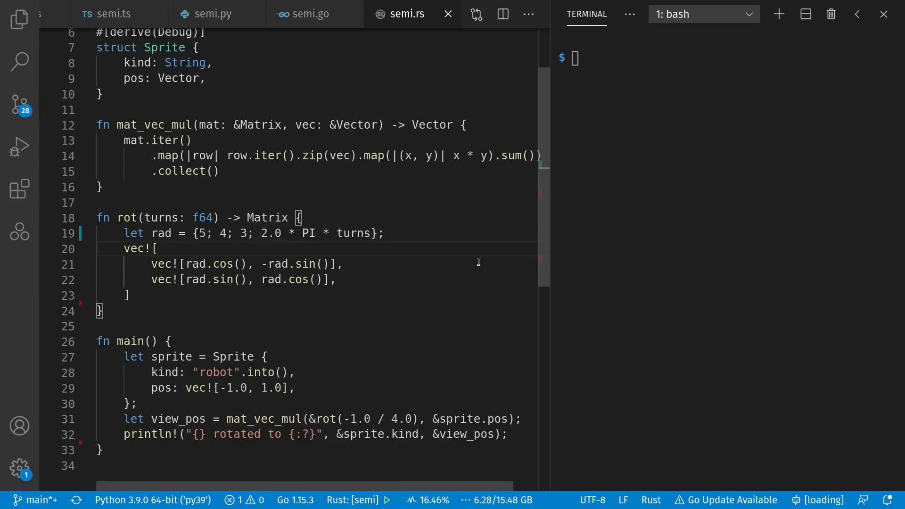
- Wrap rad as {5; 4; 3; 2.0 * PI * turns} and confirm cargo run still prints [0.9999999999999999, 1.0]
left_click_drag(200, 233, 245, 232)
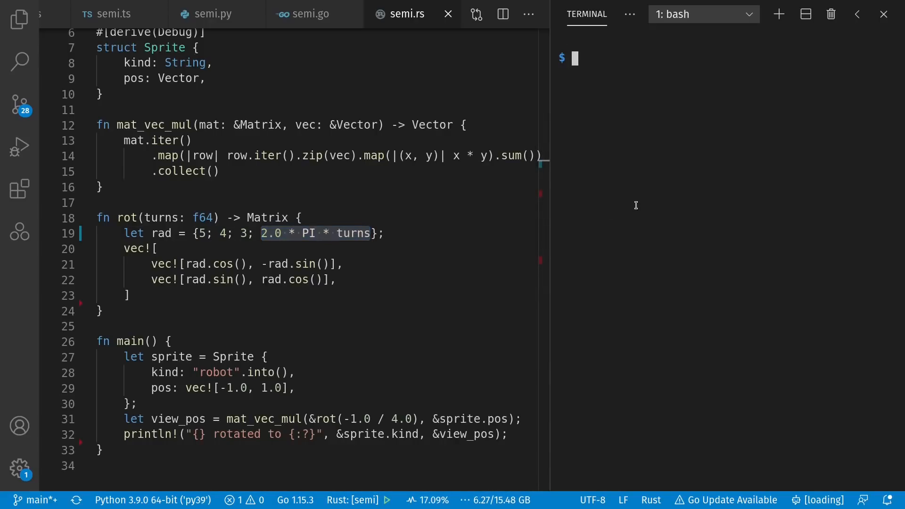
type("cargo run")
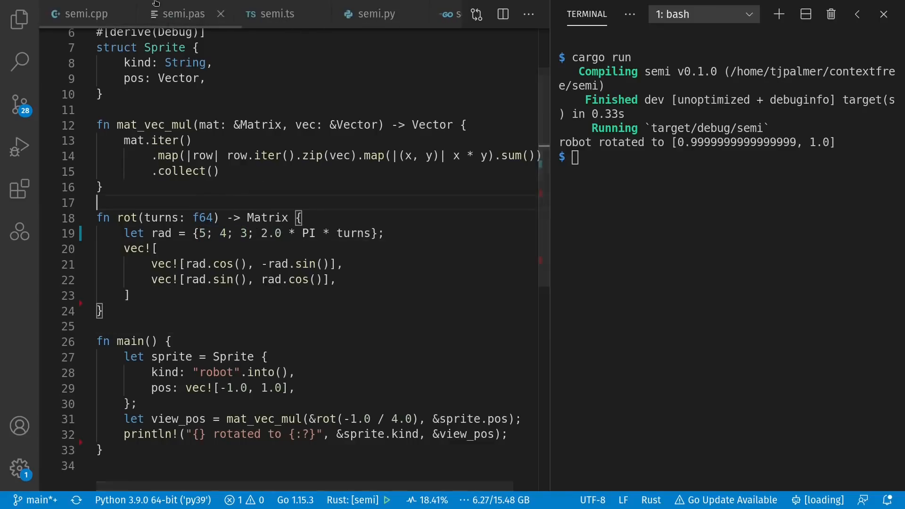
- In semi.cpp change rad to the comma expression (5, 4, 3, 2 * std::numbers::pi * turn)
left_click(86, 14)
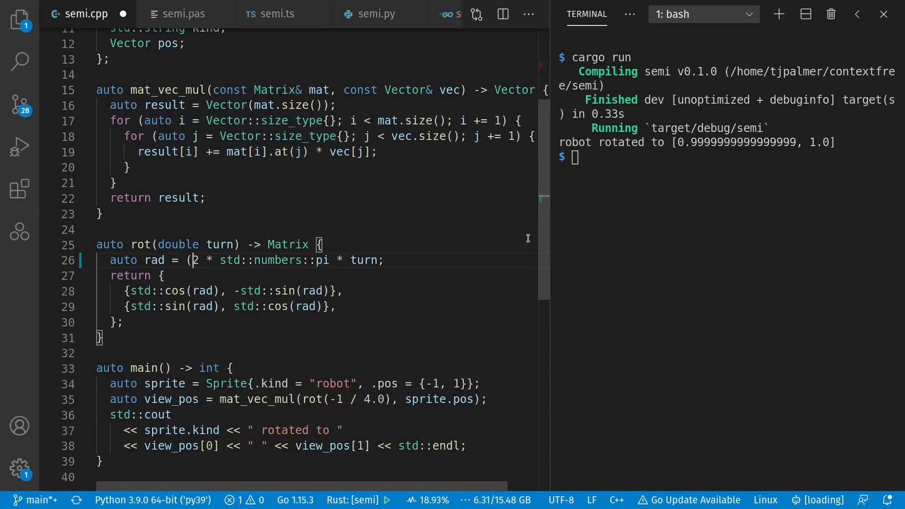
type("5, 4, 32")
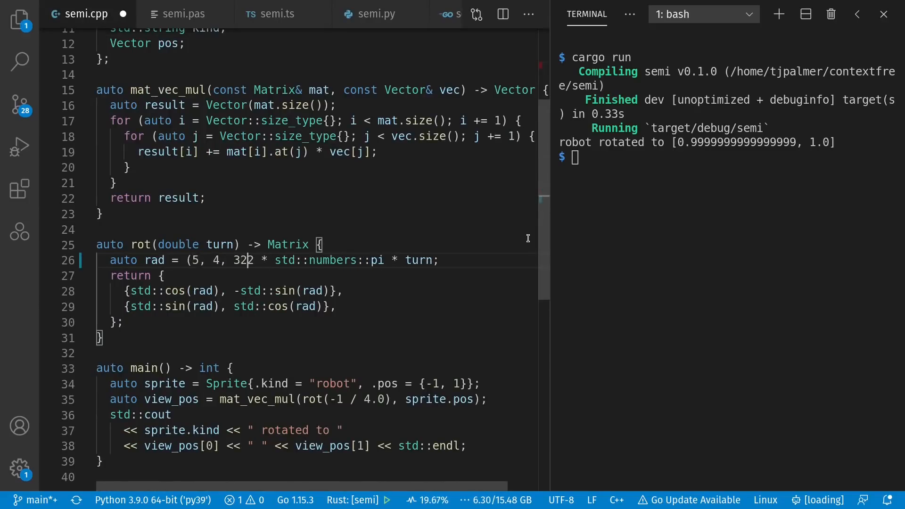
type(",")
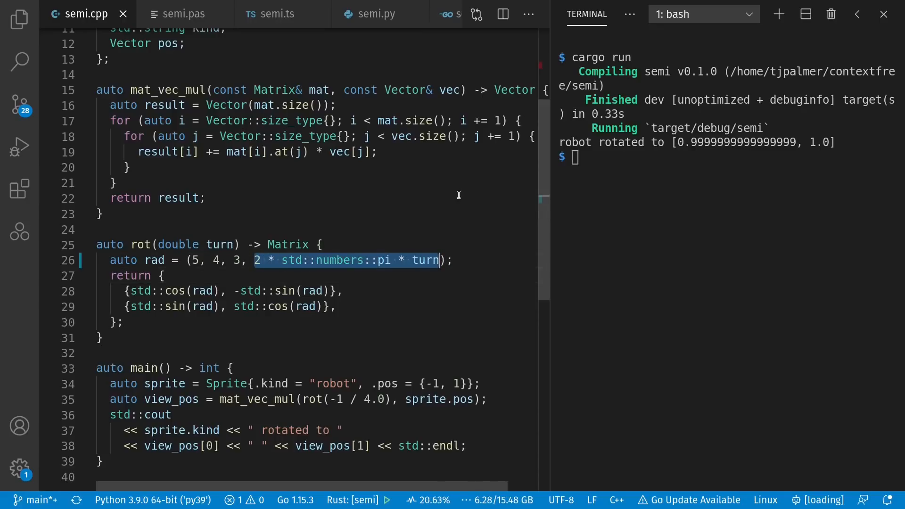
mouse_move(339, 353)
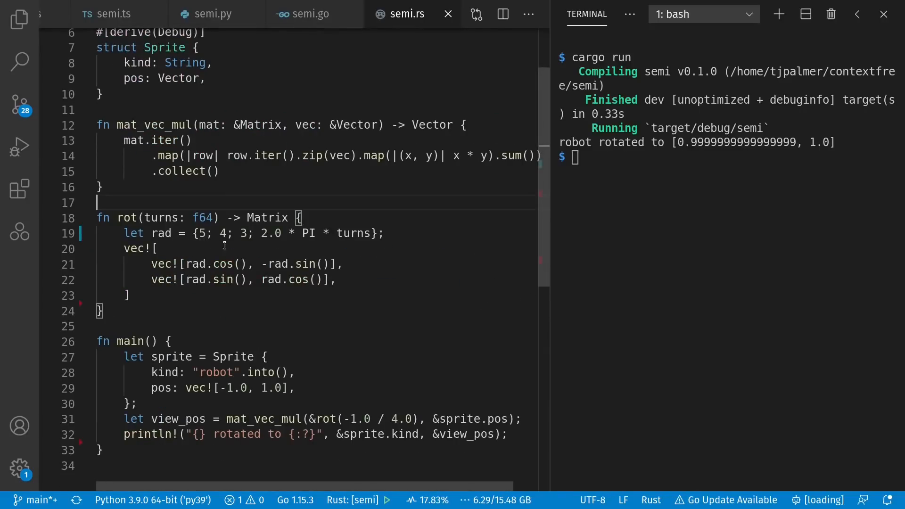
mouse_move(428, 253)
type(";;")
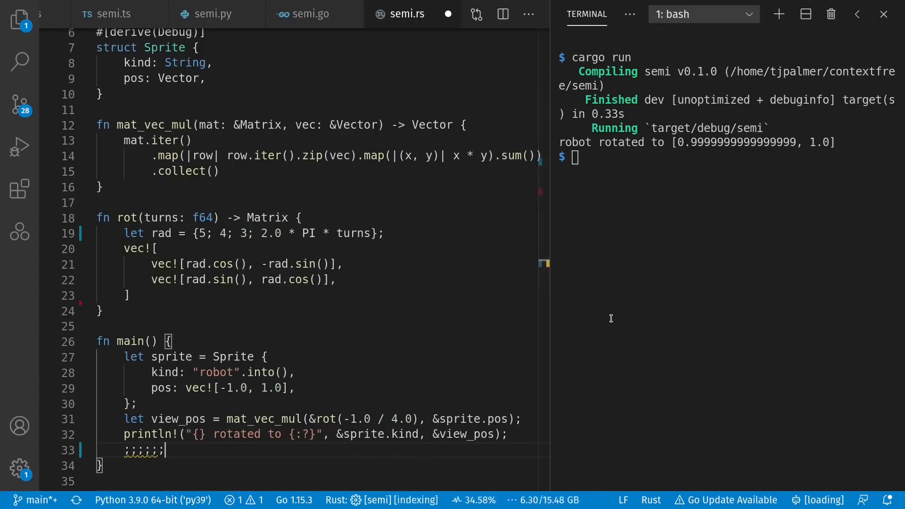
- Add a line of ';;;;' at the end of Rust main, then remove it and clear the terminal
type(";;;;")
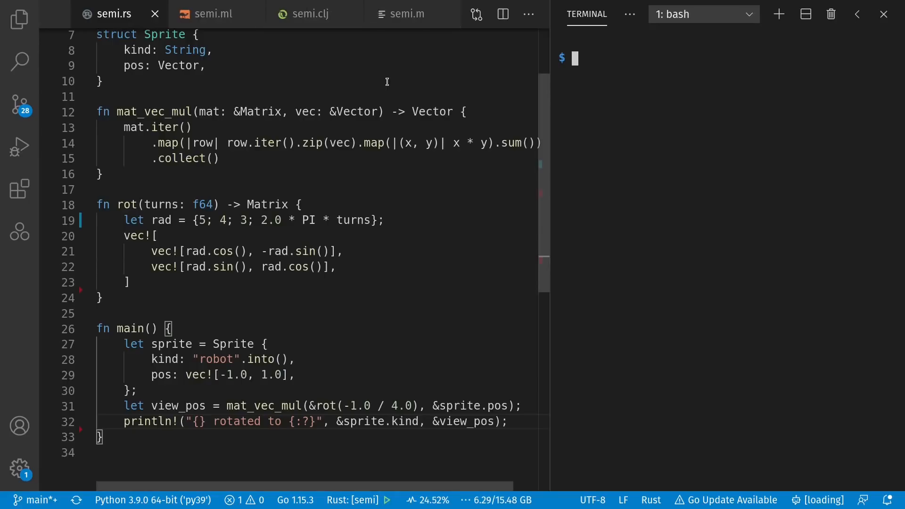
- Open semi.ml and run ocaml semi.ml in the terminal
left_click(212, 14)
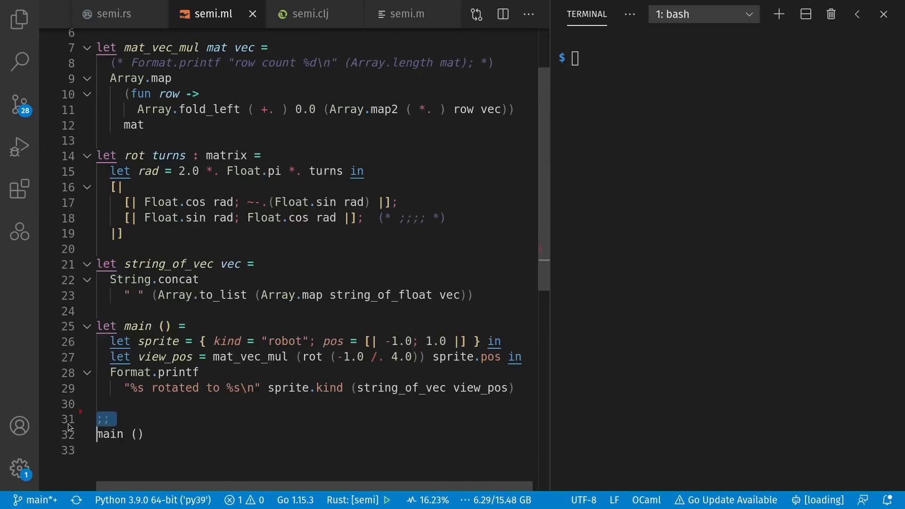
mouse_move(170, 464)
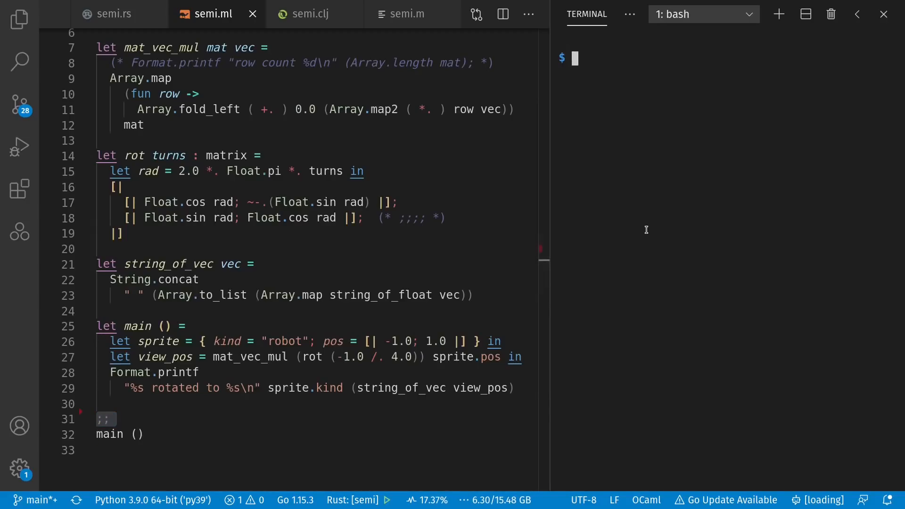
type("ocaml semi.ml")
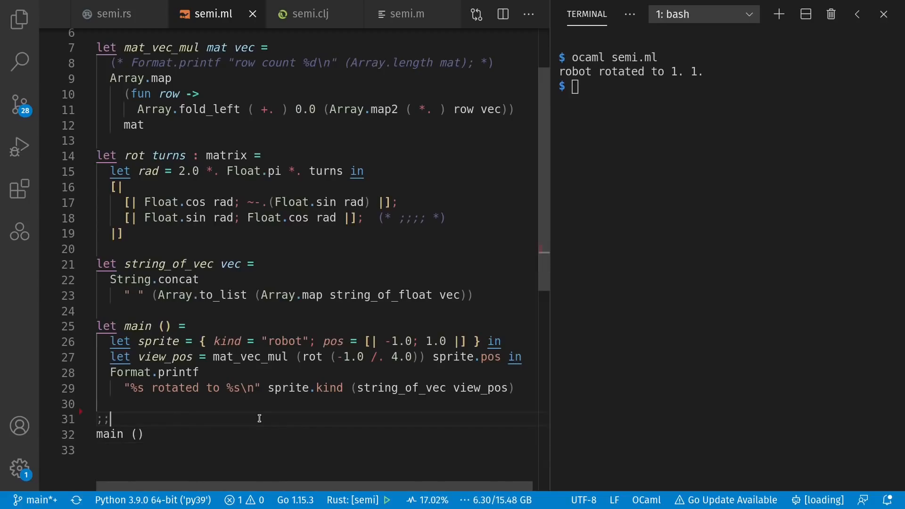
- Replace the stray ';' with let () = main () so the run reports row count 2
key("Backspace")
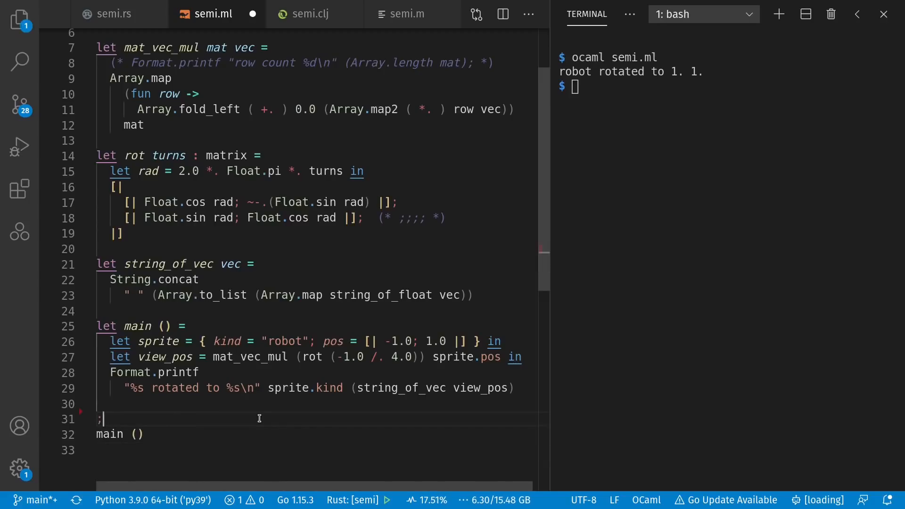
type("let ()")
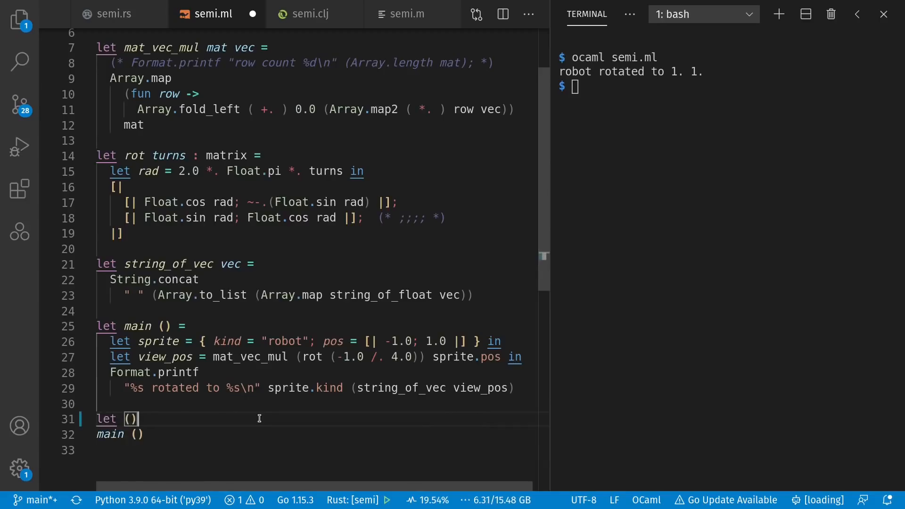
type("= main ()")
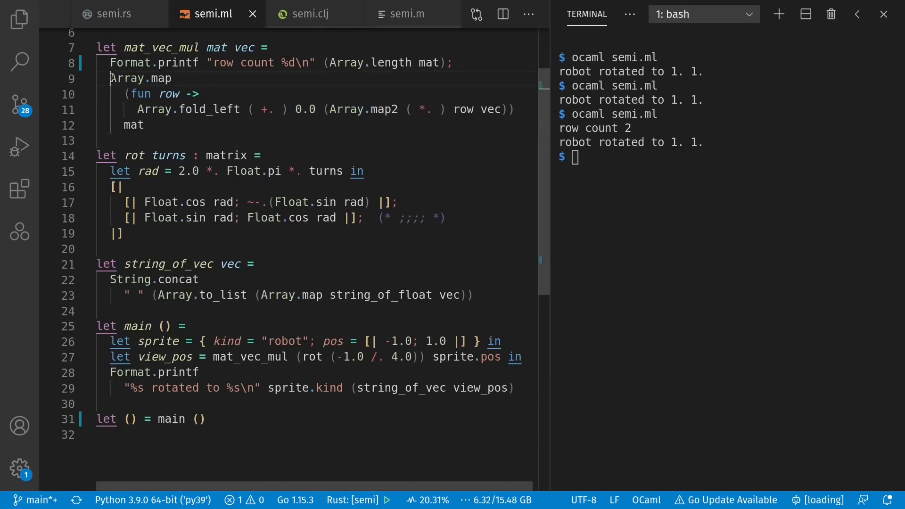
- Add ';' and a unit () after mat in mat_vec_mul, then undo the change
left_click_drag(110, 78, 145, 125)
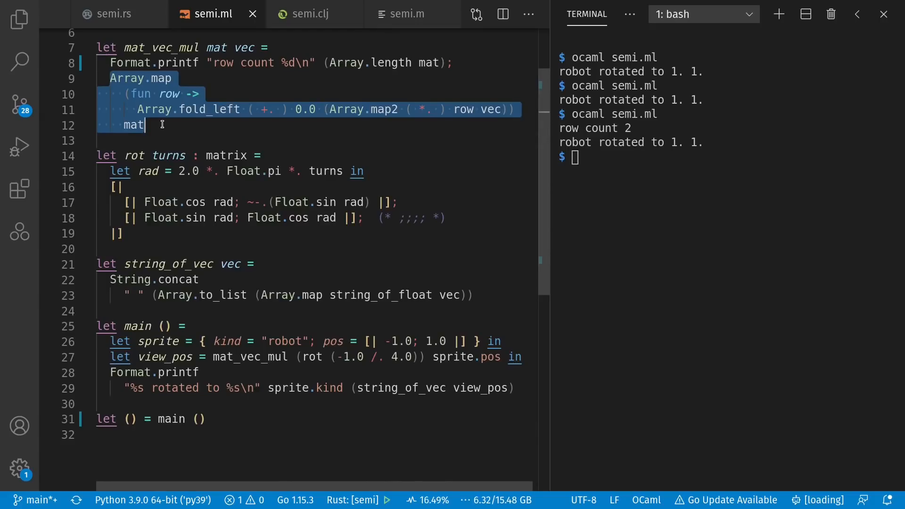
left_click(145, 125)
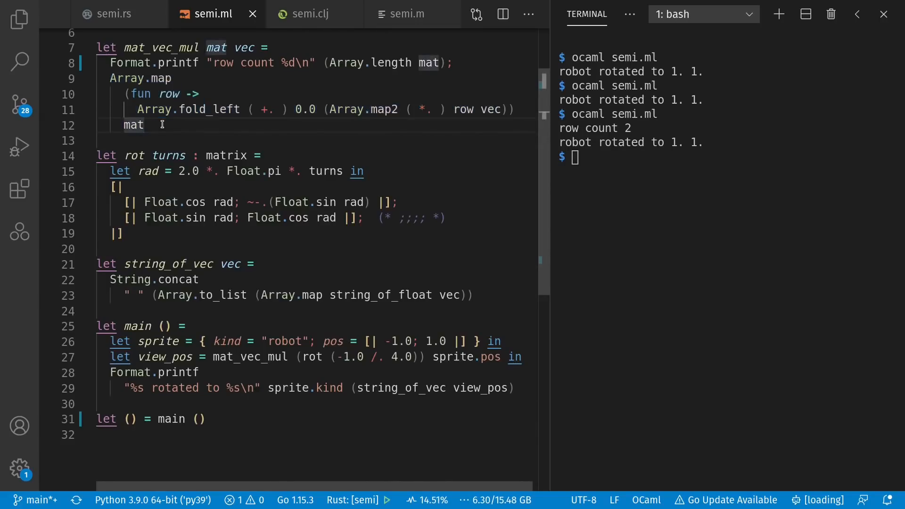
type(";")
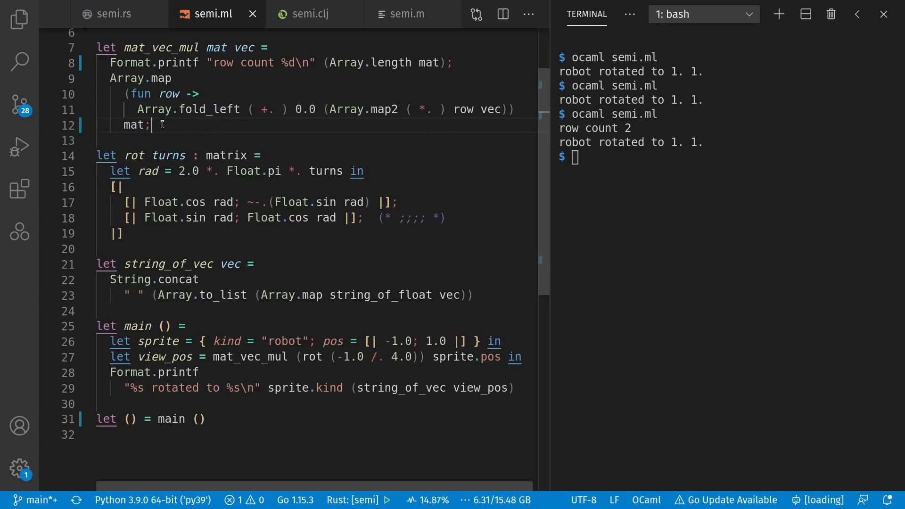
type("()")
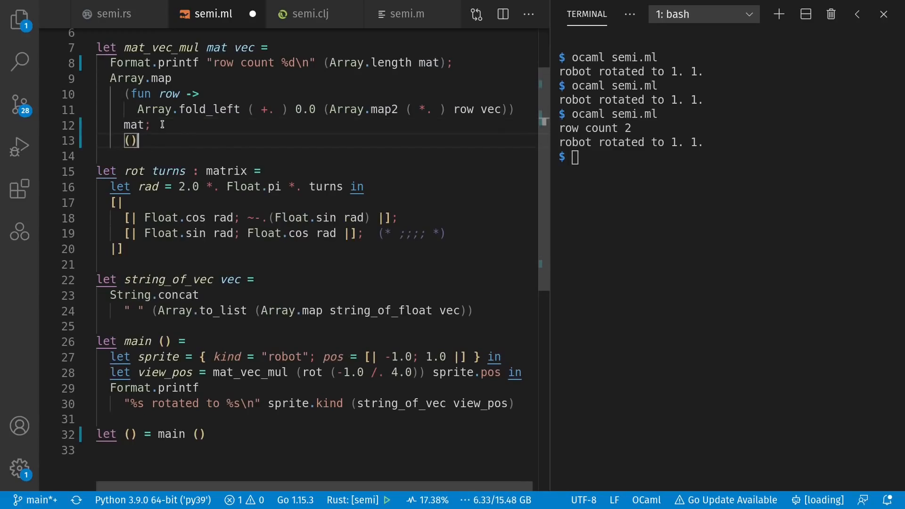
key("Backspace")
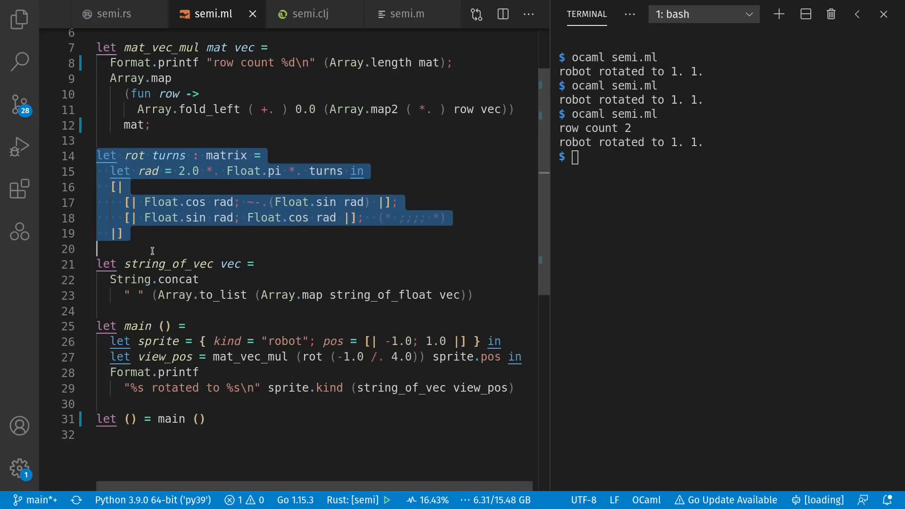
mouse_move(582, 233)
type("ocaml semi.ml")
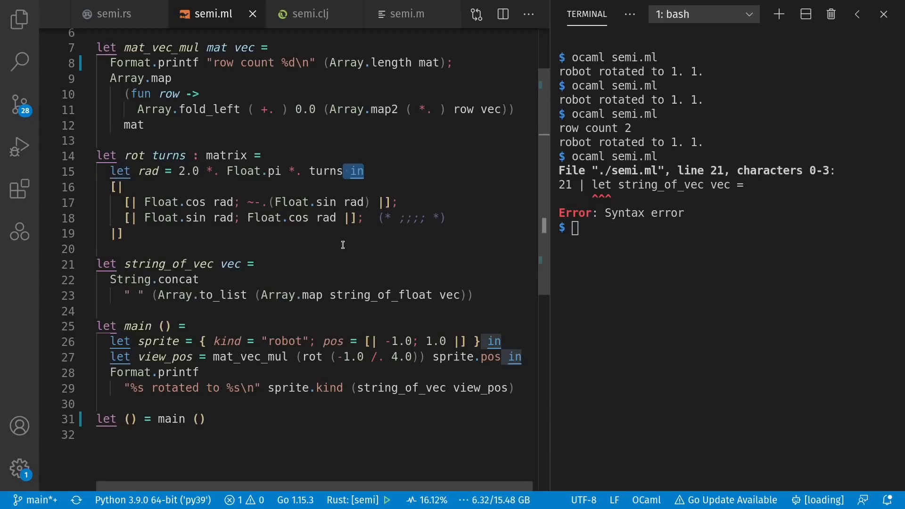
- Append ';;;;;;;;;;' after the matrix row, run to see syntax errors, then reset the terminal
left_click(112, 14)
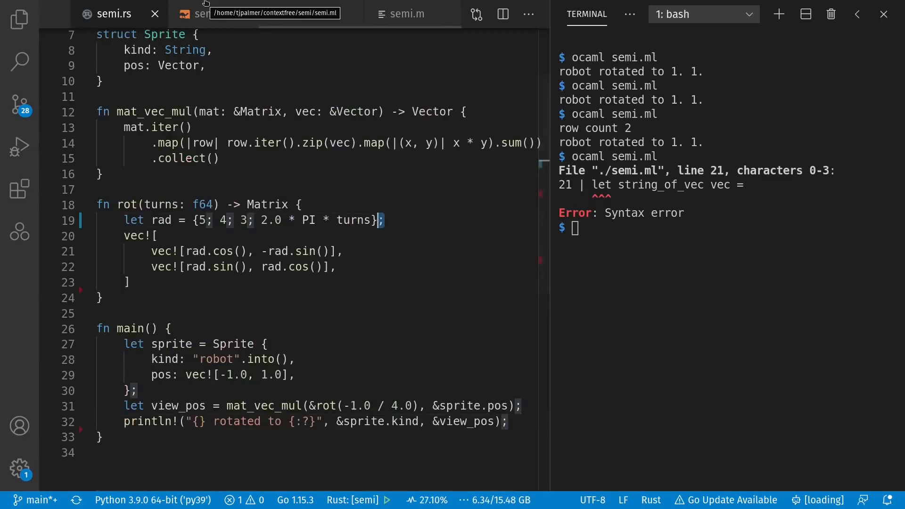
left_click(204, 14)
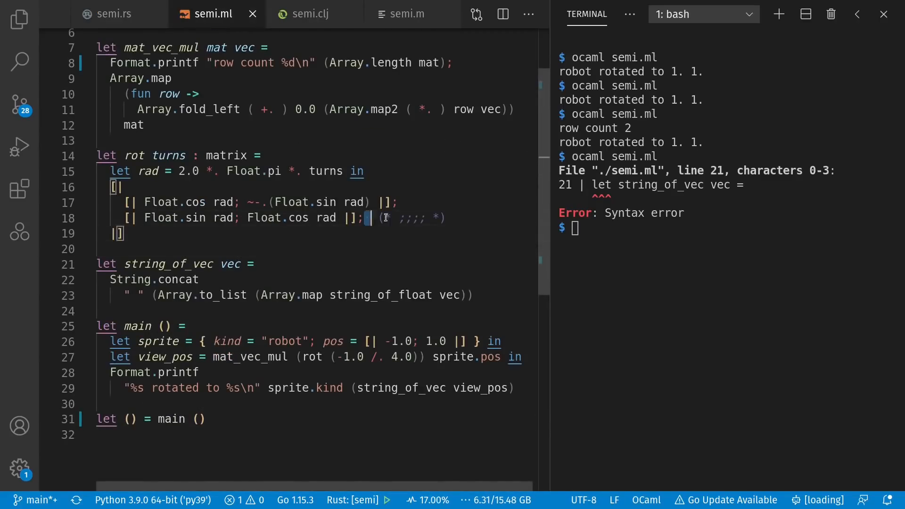
type(";;;;;;;;;;")
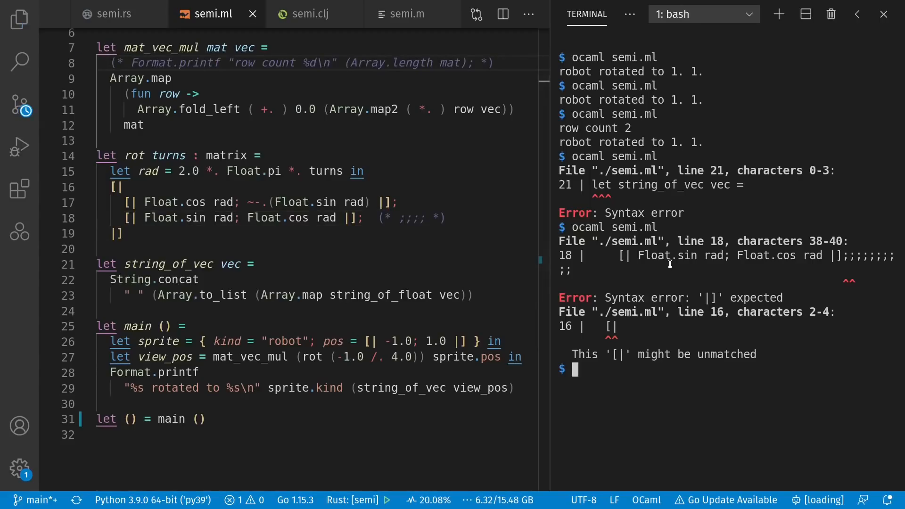
type("reset")
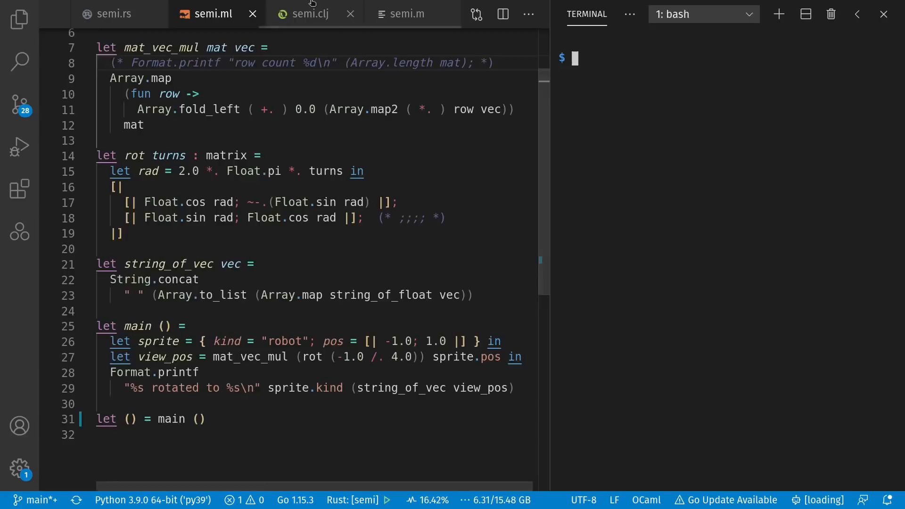
- Run the Clojure program with 'clojure -M semi.clj', printing robot rotated to [0.9999999999999999 1.0]
left_click(310, 14)
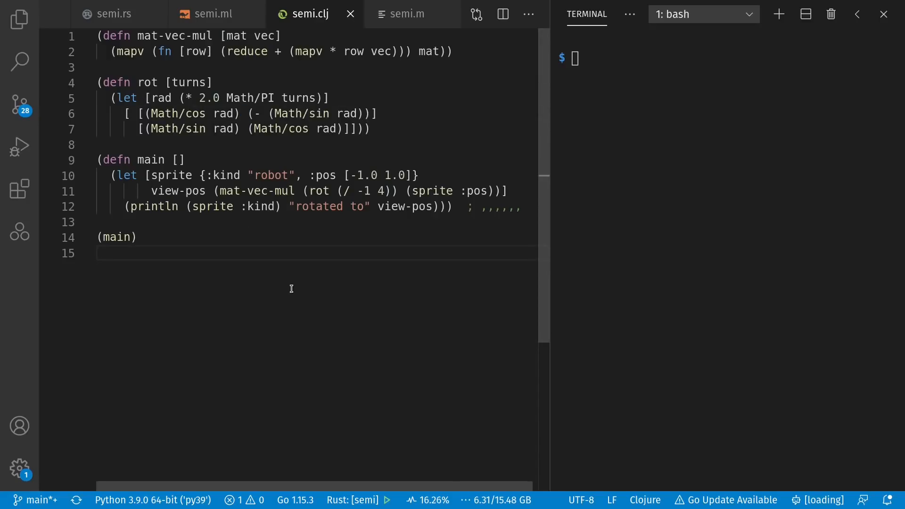
left_click(211, 14)
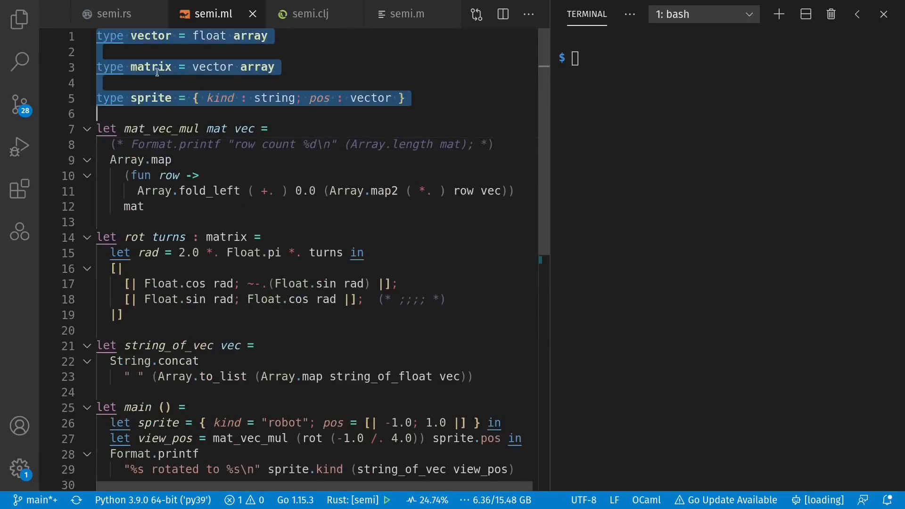
left_click(310, 14)
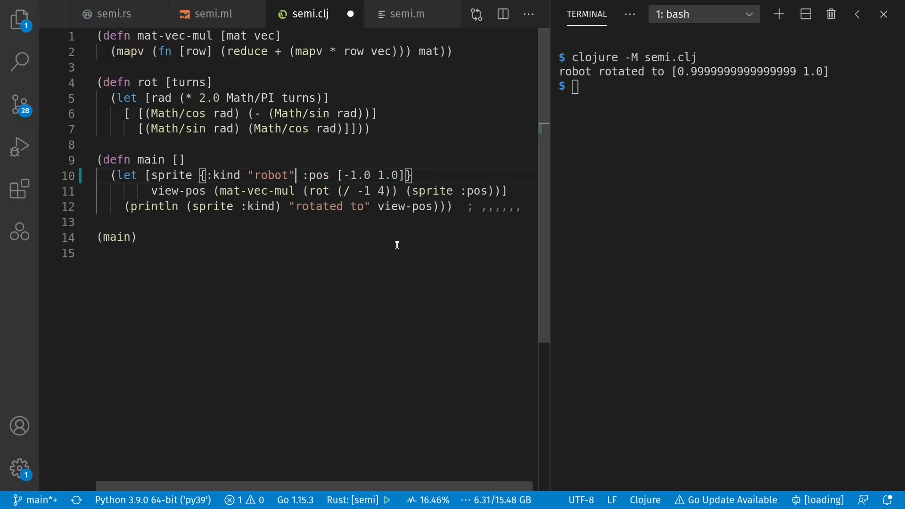
type("clojure -M semi.clj")
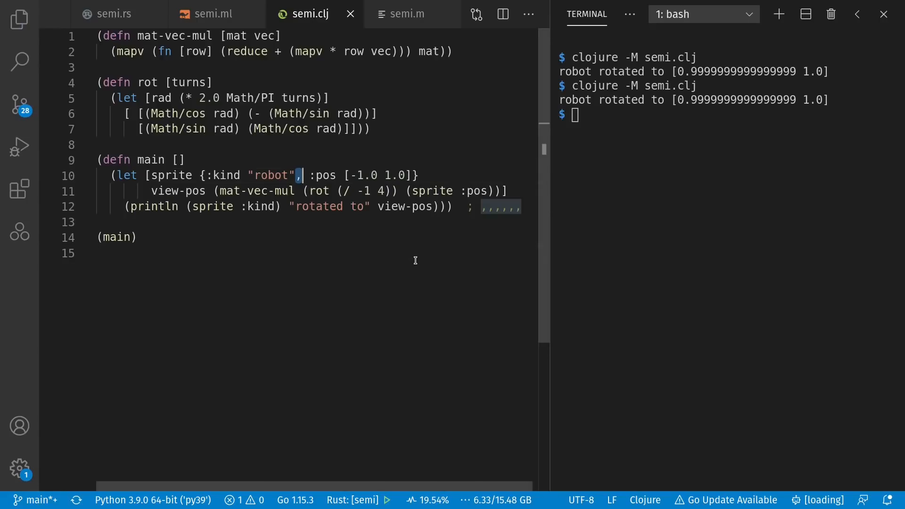
mouse_move(473, 207)
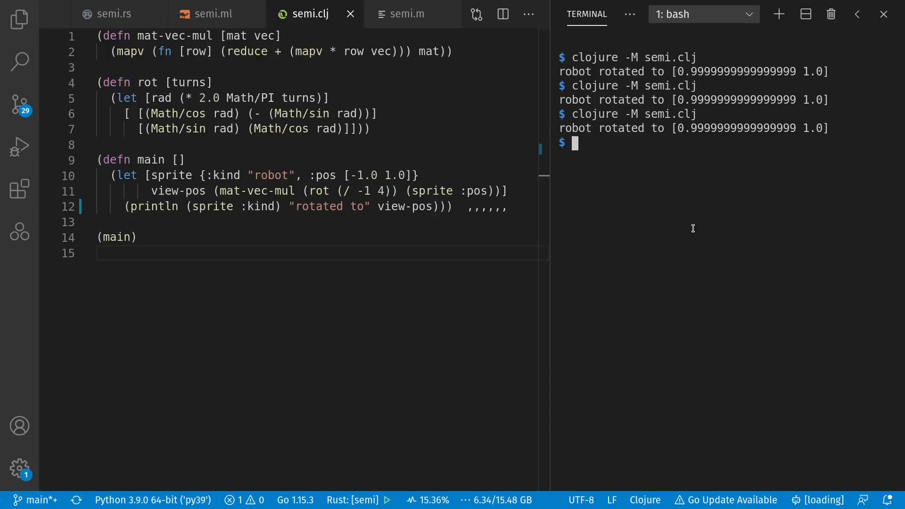
- Reset the terminal and switch to the Octave version semi.m
type("res")
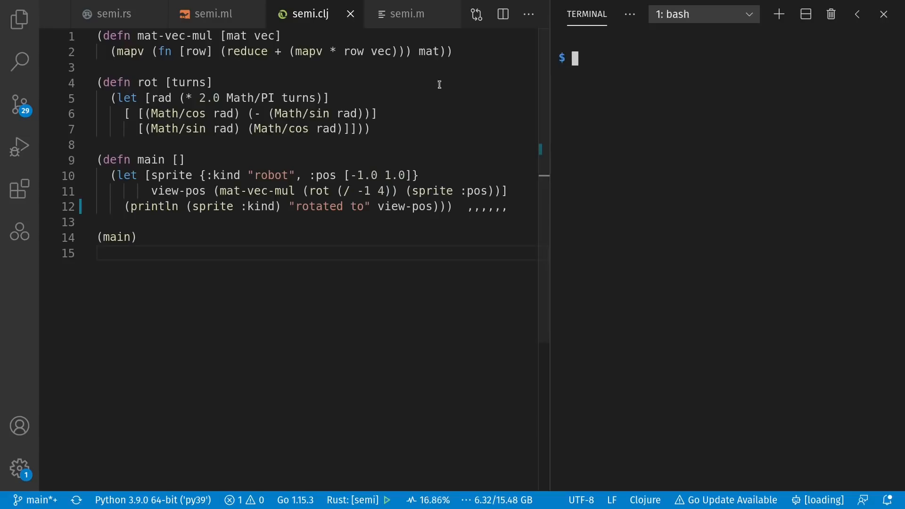
left_click(405, 14)
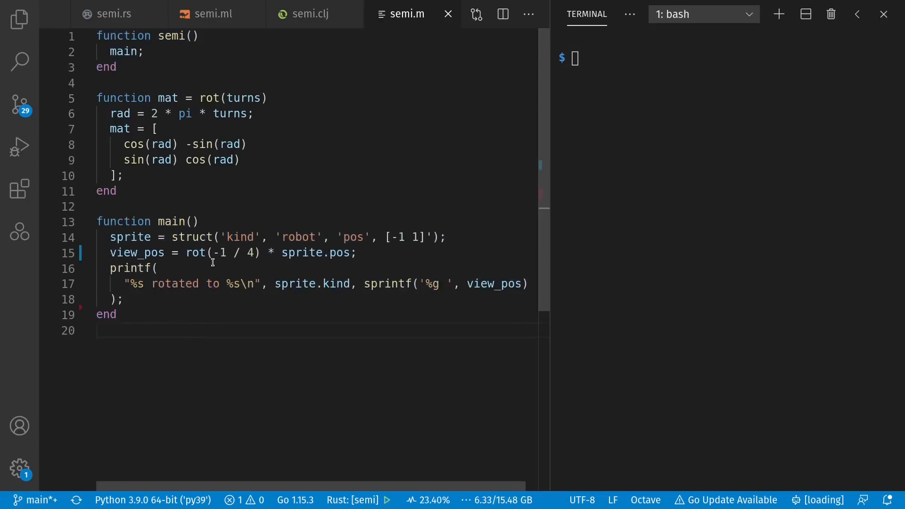
mouse_move(449, 148)
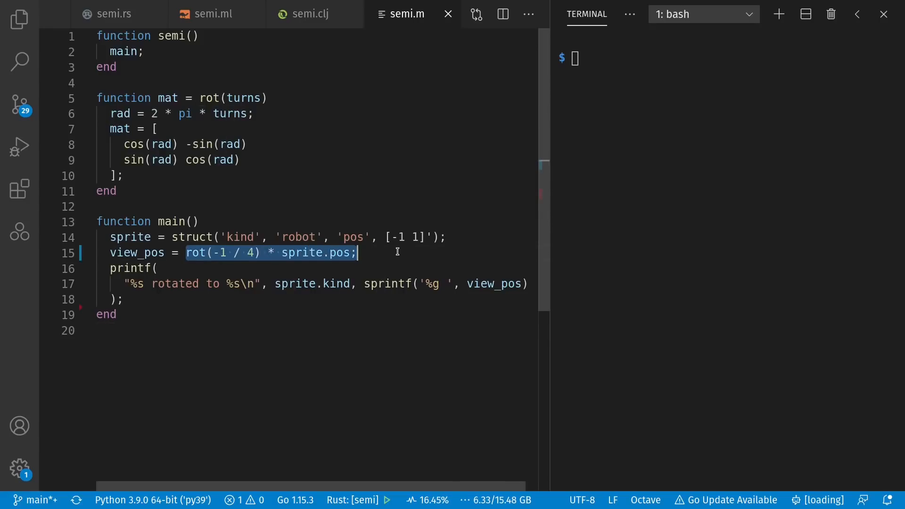
- Rerun 'run-octave semi.m' from history and drop the semicolon after turns so rad echoes
left_click(397, 158)
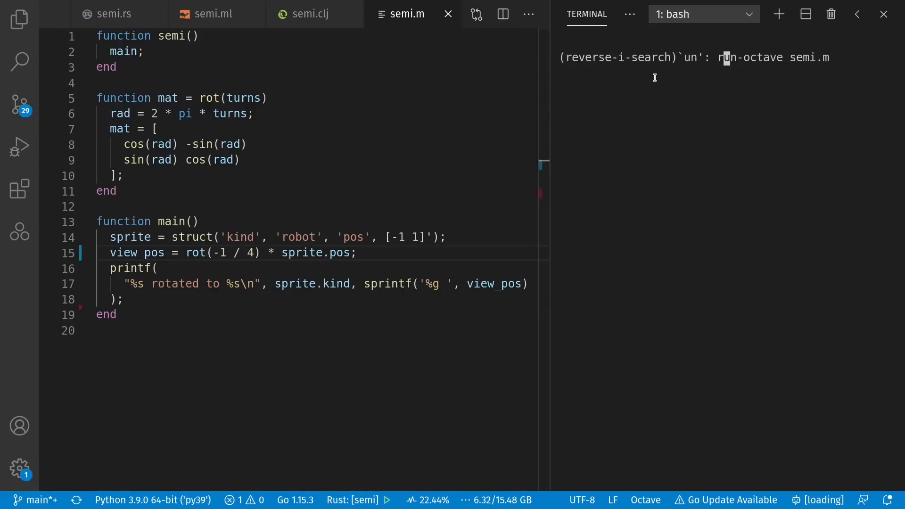
key("Enter")
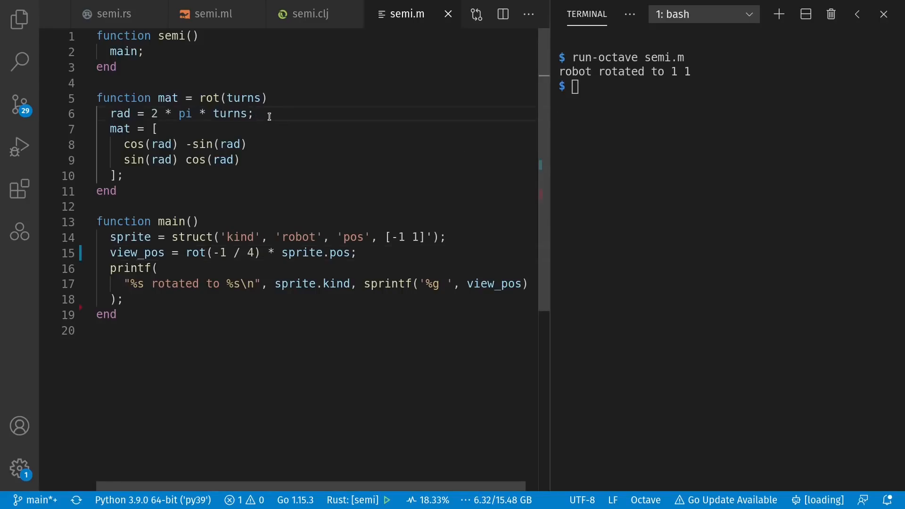
key("BackSpace")
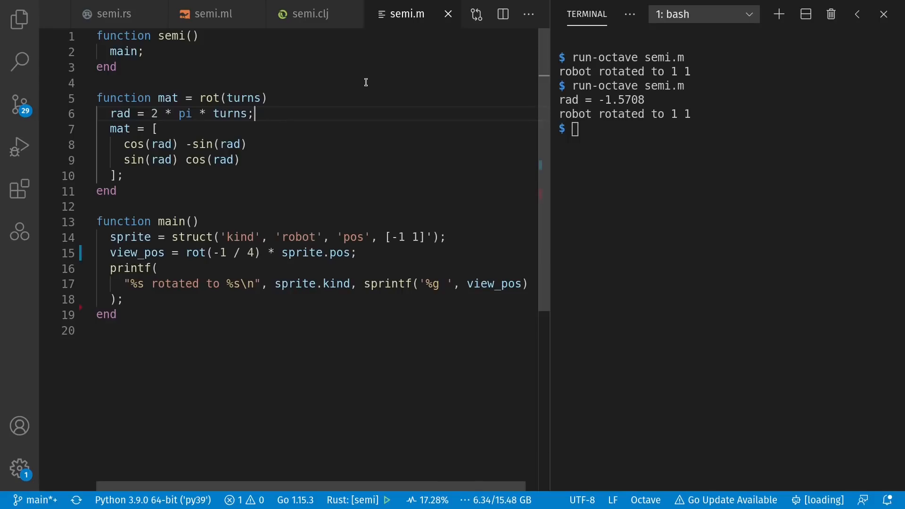
- Join the rotation matrix rows in rot onto one line separated by ';'
left_click(170, 144)
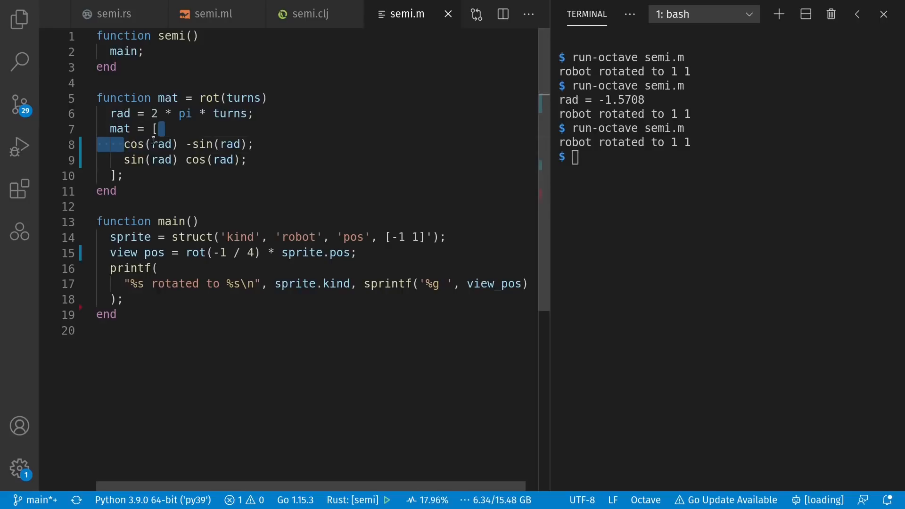
key("Backspace")
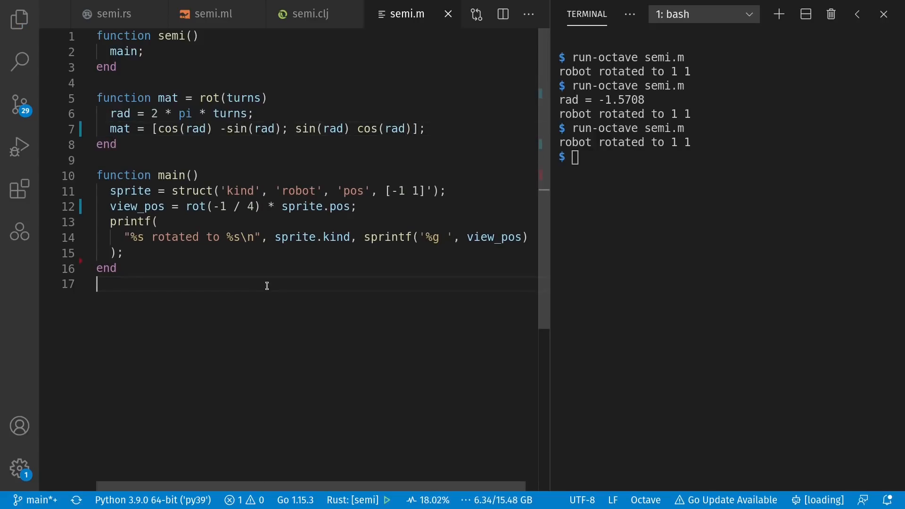
double_click(185, 128)
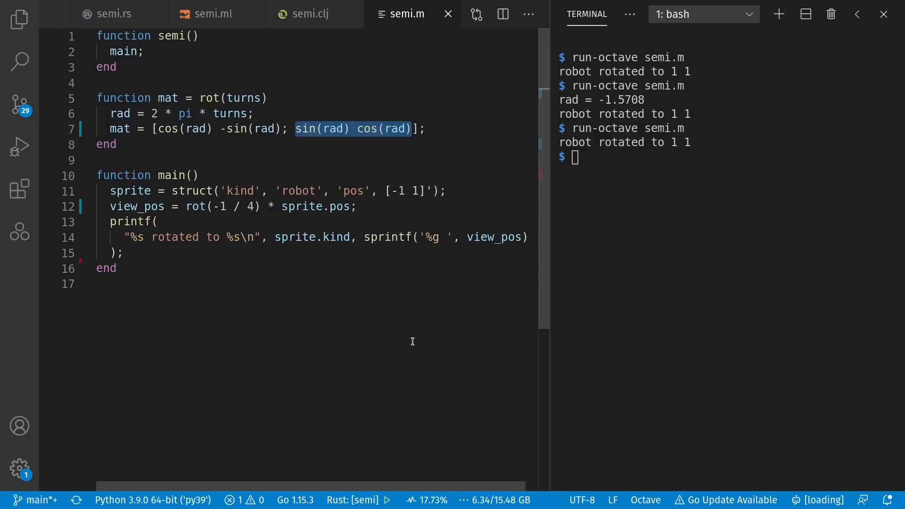
mouse_move(412, 338)
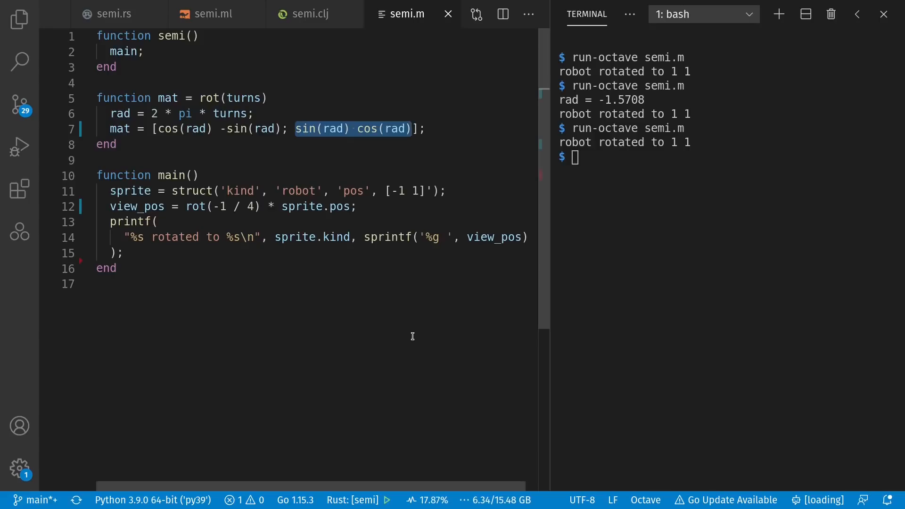